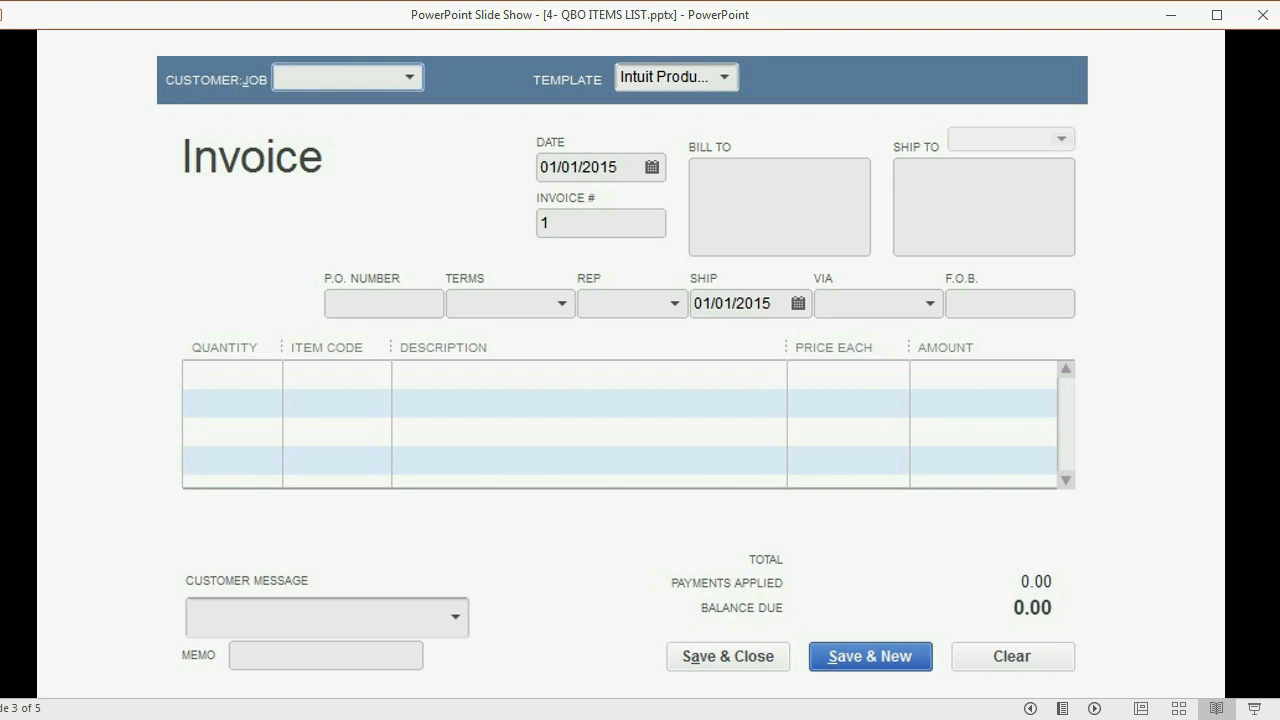
# - Reveal the first invoice line: 5 APPLES, BARREL FULL at $100 each for $500
pyautogui.write('5')
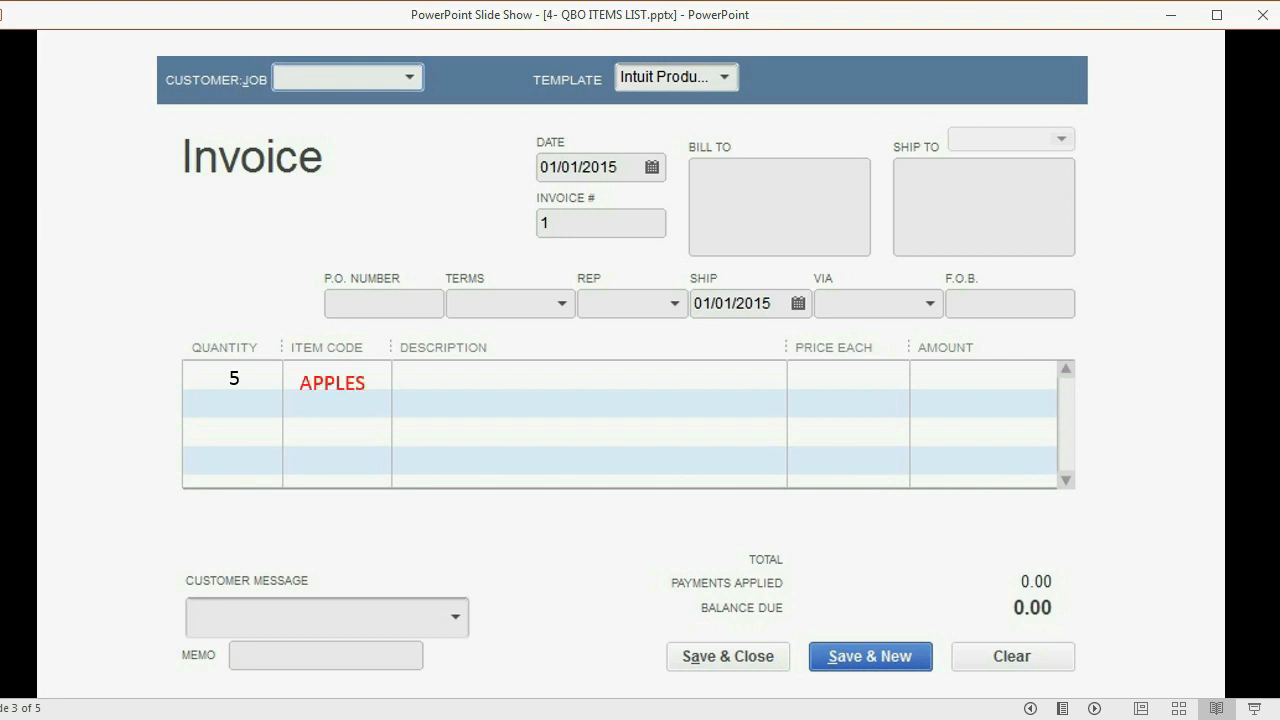
pyautogui.write('BARREL FULL')
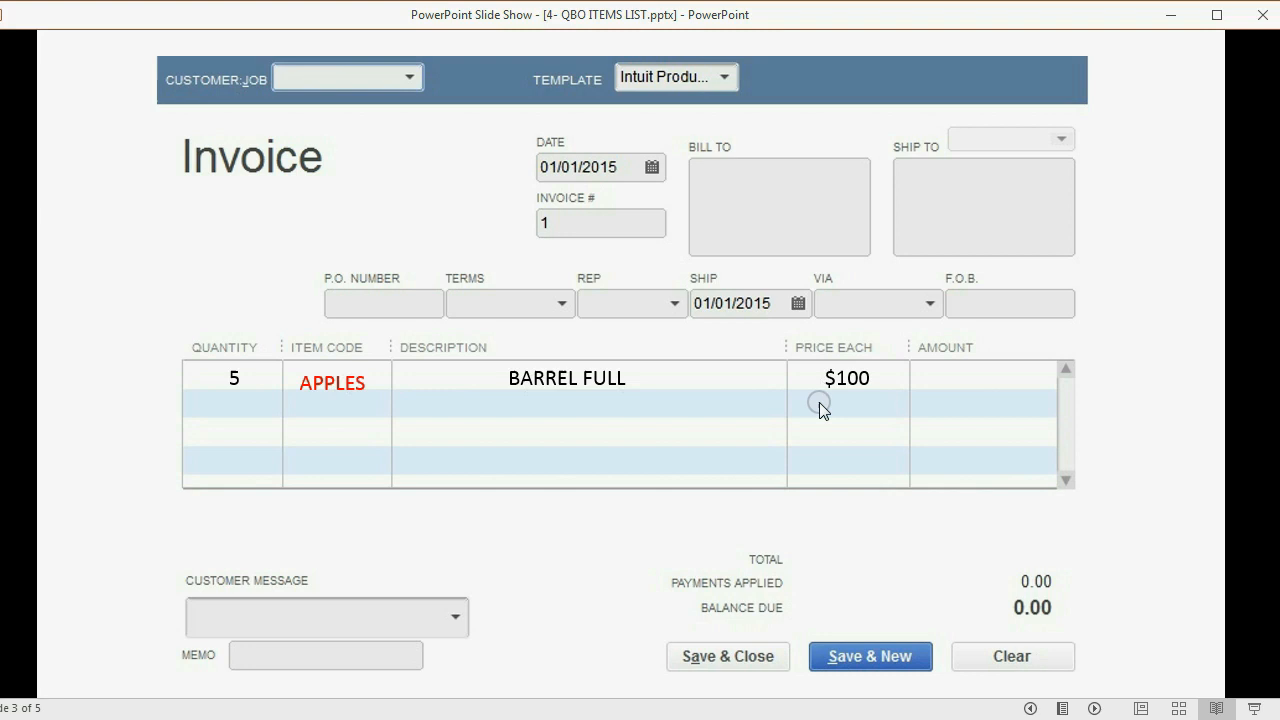
pyautogui.moveTo(824, 446)
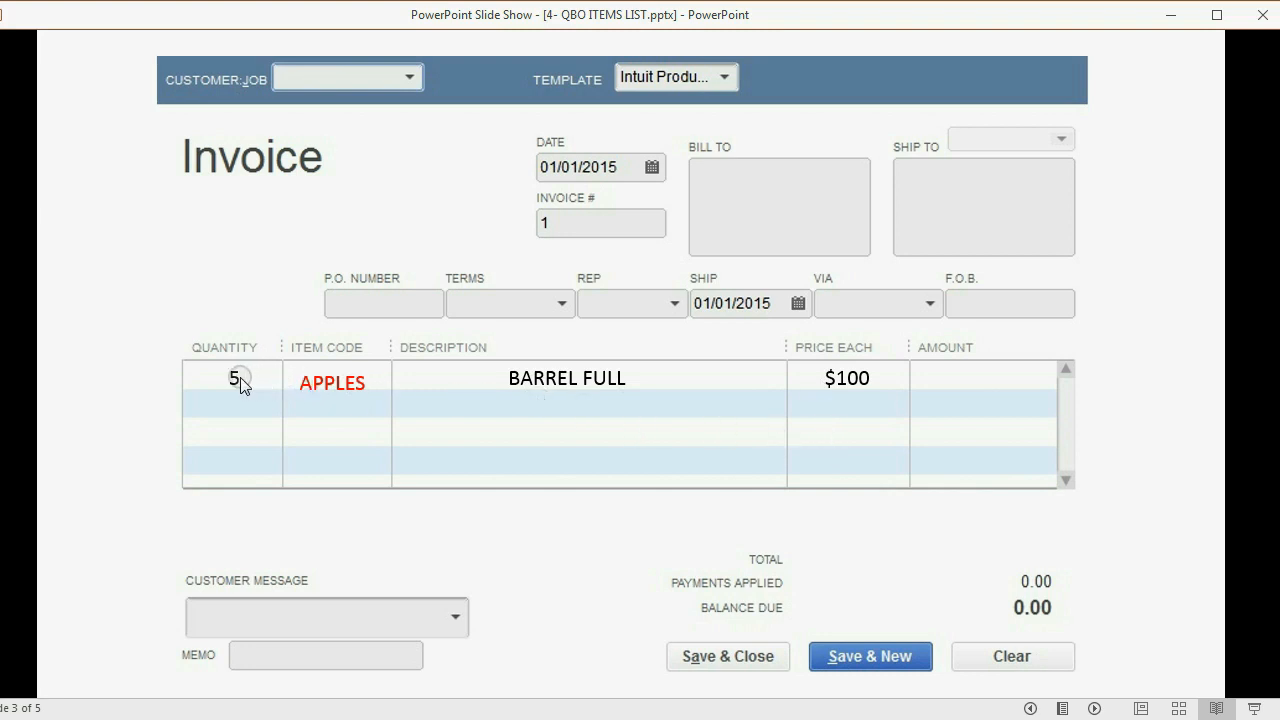
pyautogui.moveTo(818, 388)
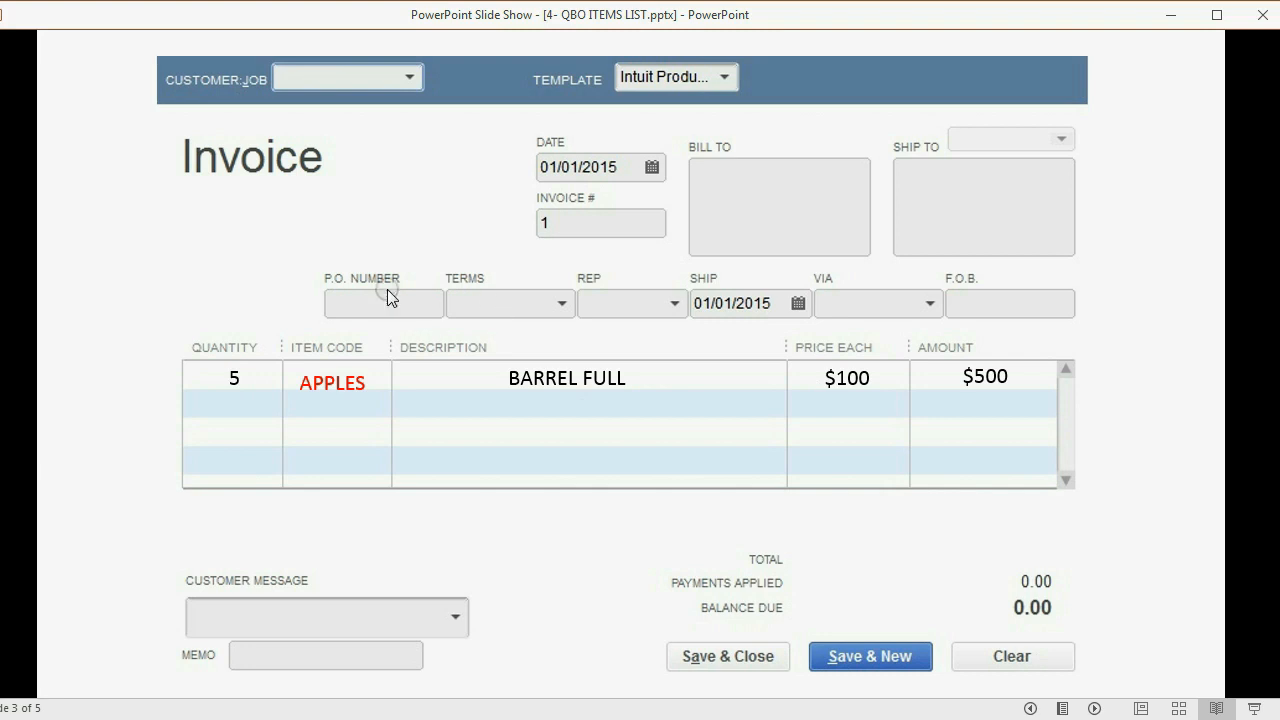
pyautogui.moveTo(348, 384)
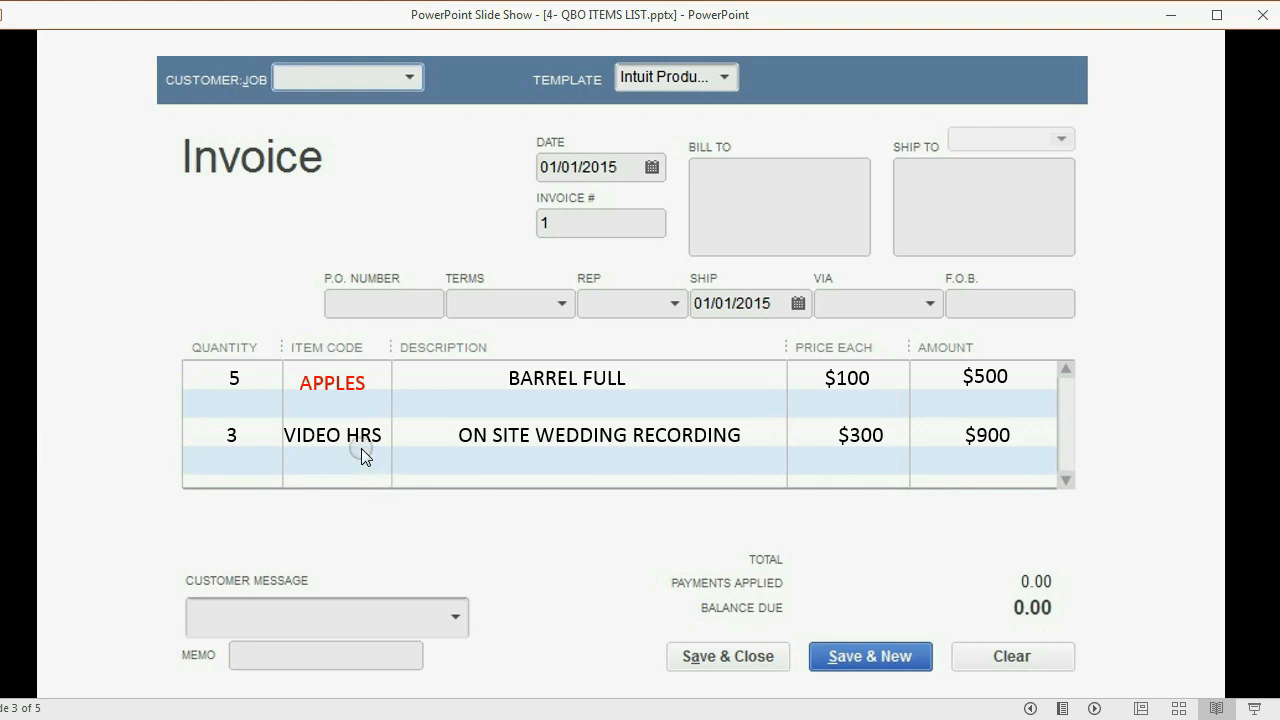
pyautogui.moveTo(358, 446)
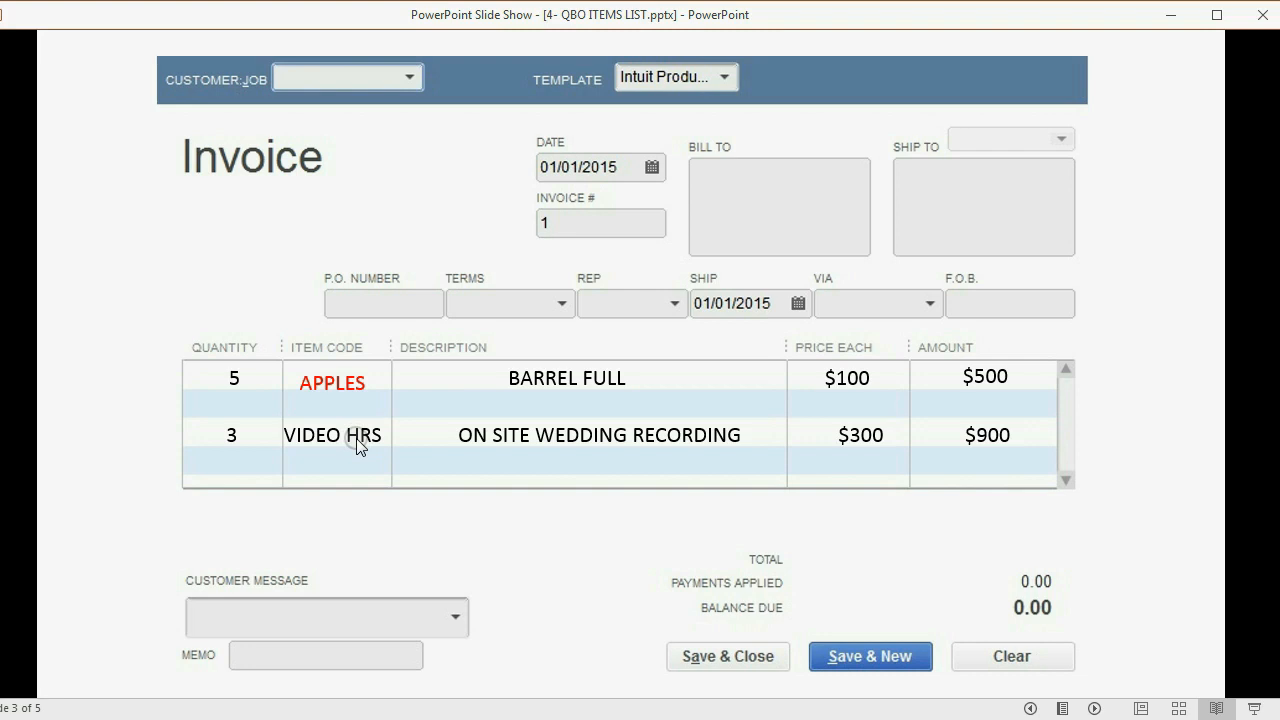
pyautogui.moveTo(356, 444)
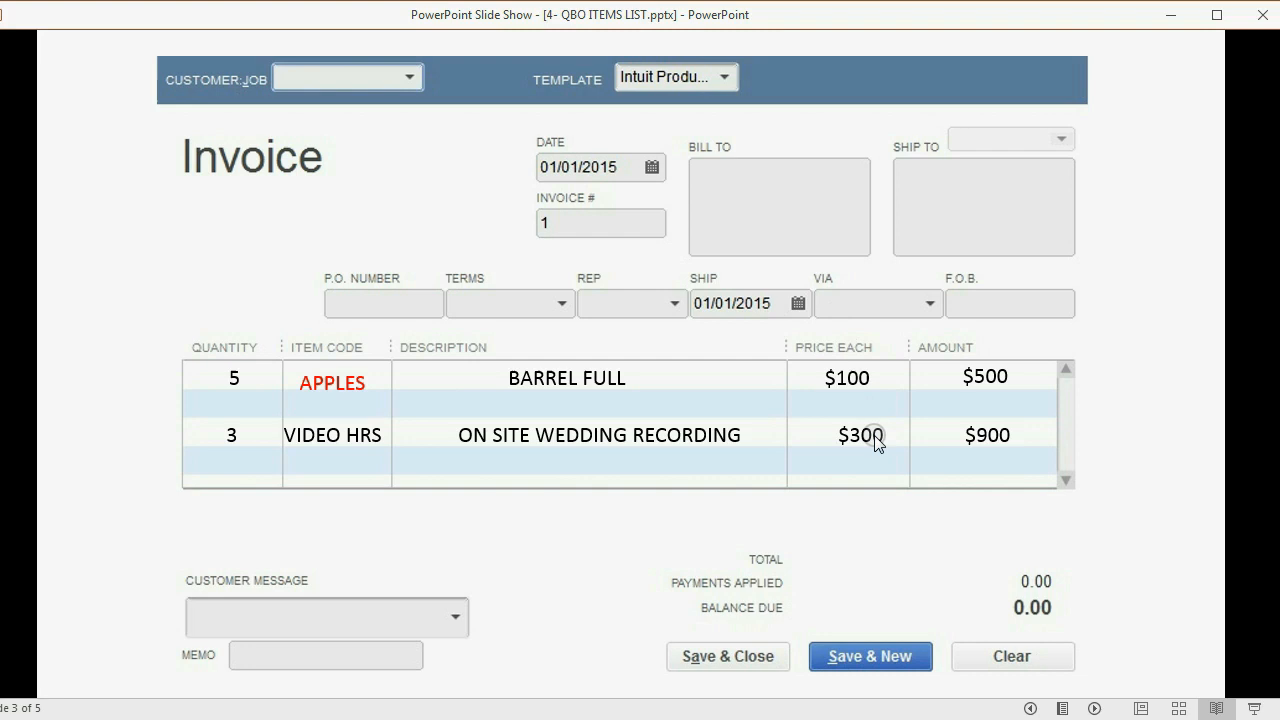
pyautogui.moveTo(260, 436)
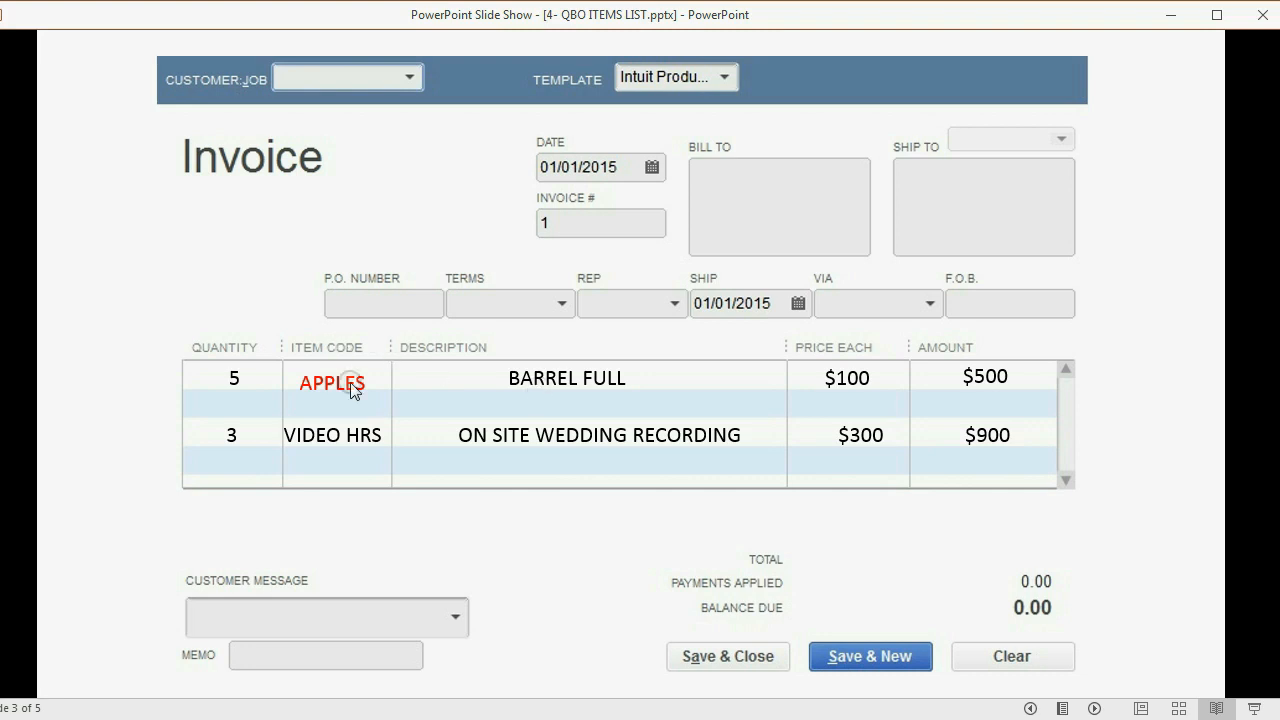
pyautogui.moveTo(362, 442)
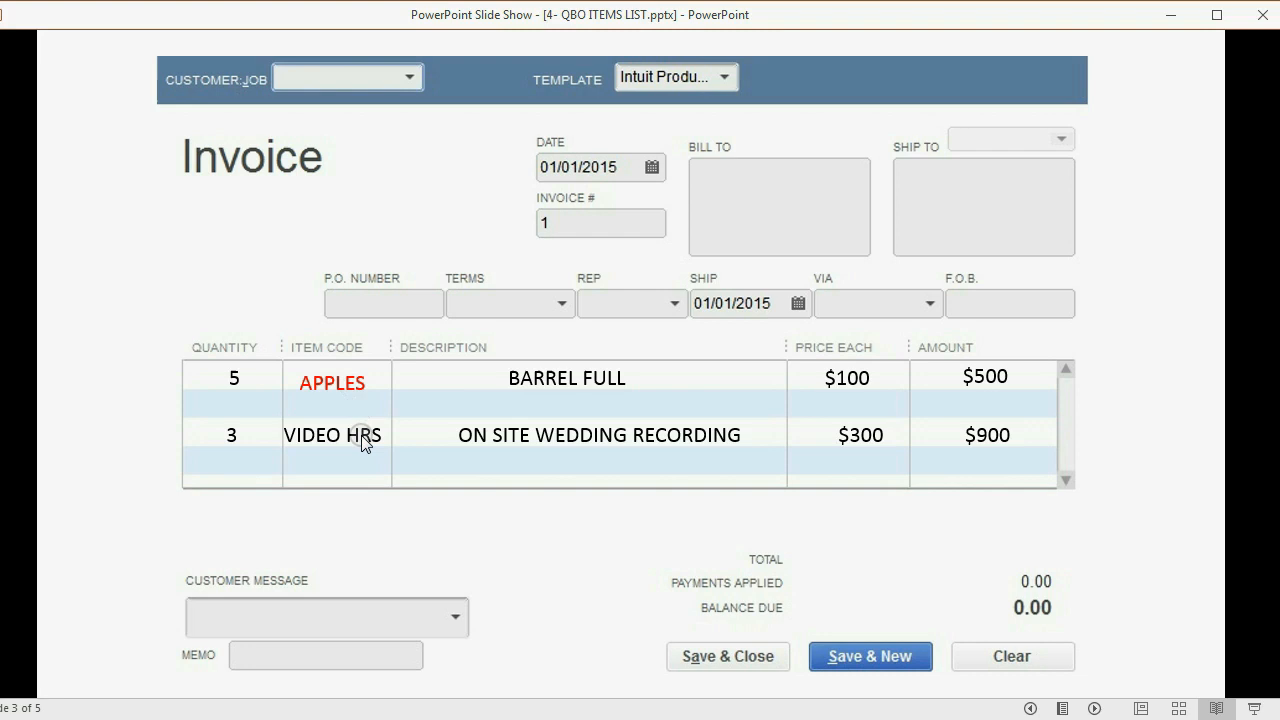
pyautogui.moveTo(712, 456)
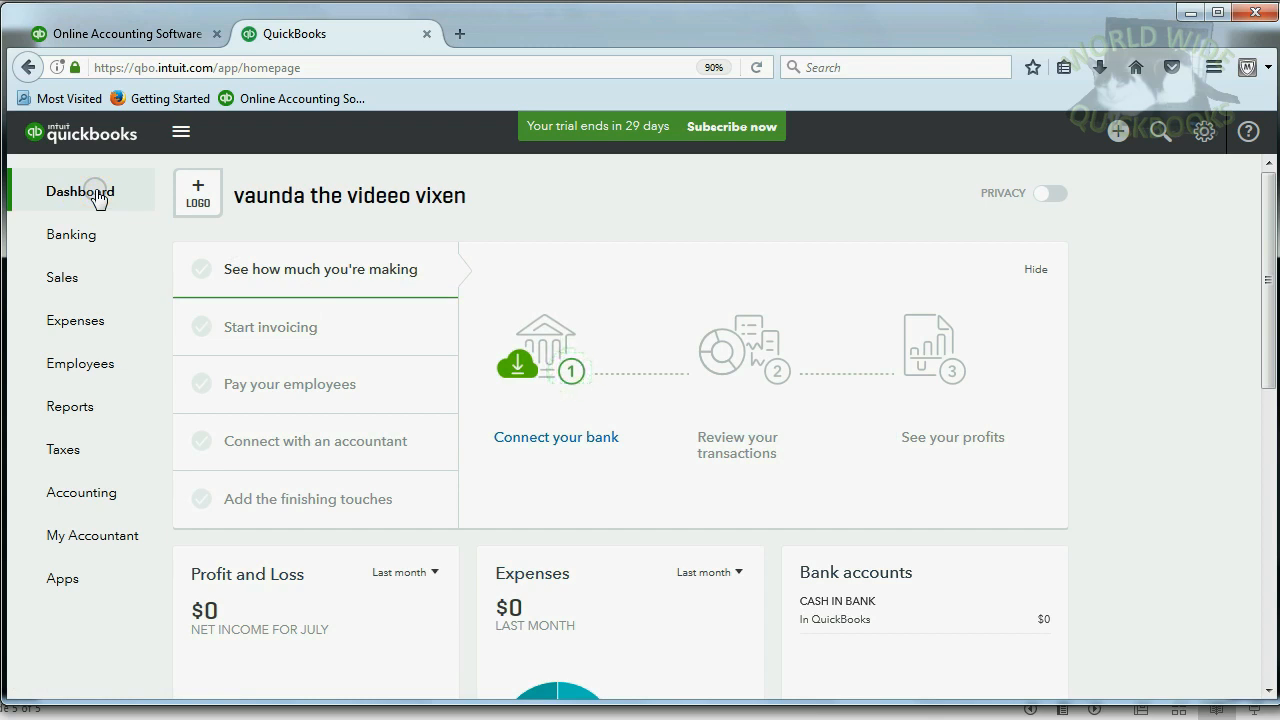
pyautogui.moveTo(1052, 140)
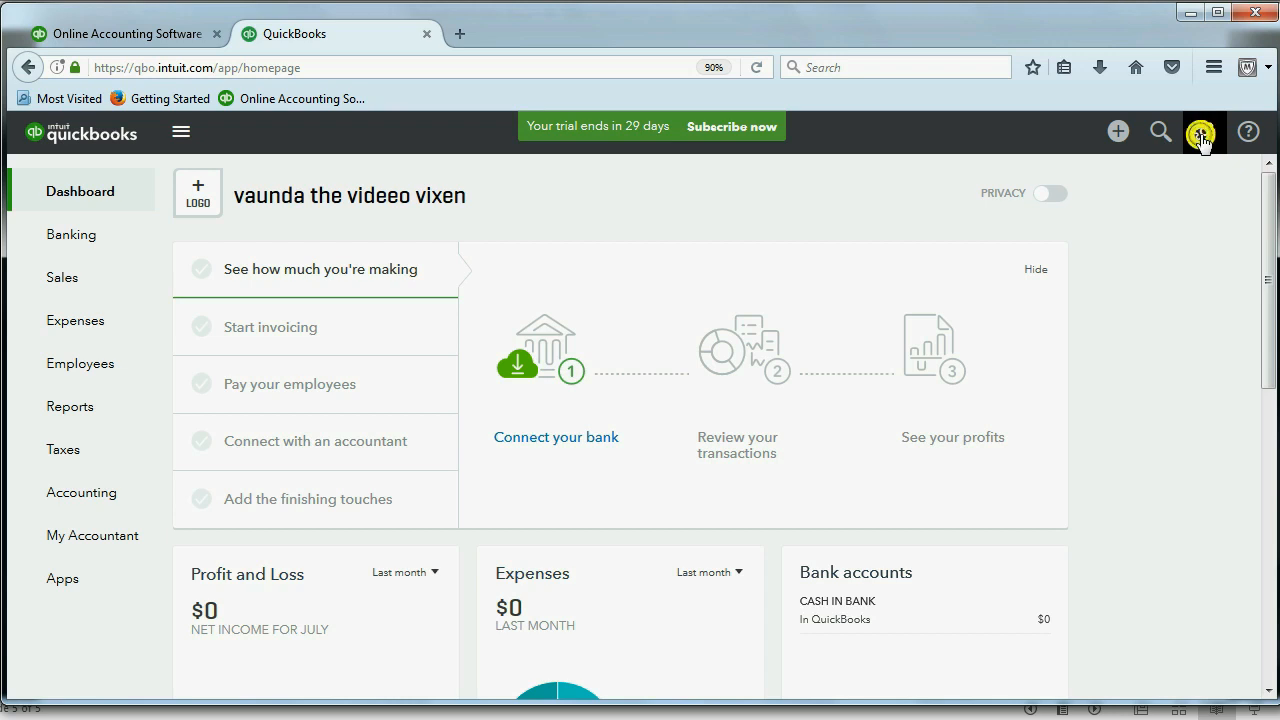
# - Go from the gear menu to the Products and Services list and start a new item
pyautogui.click(1204, 132)
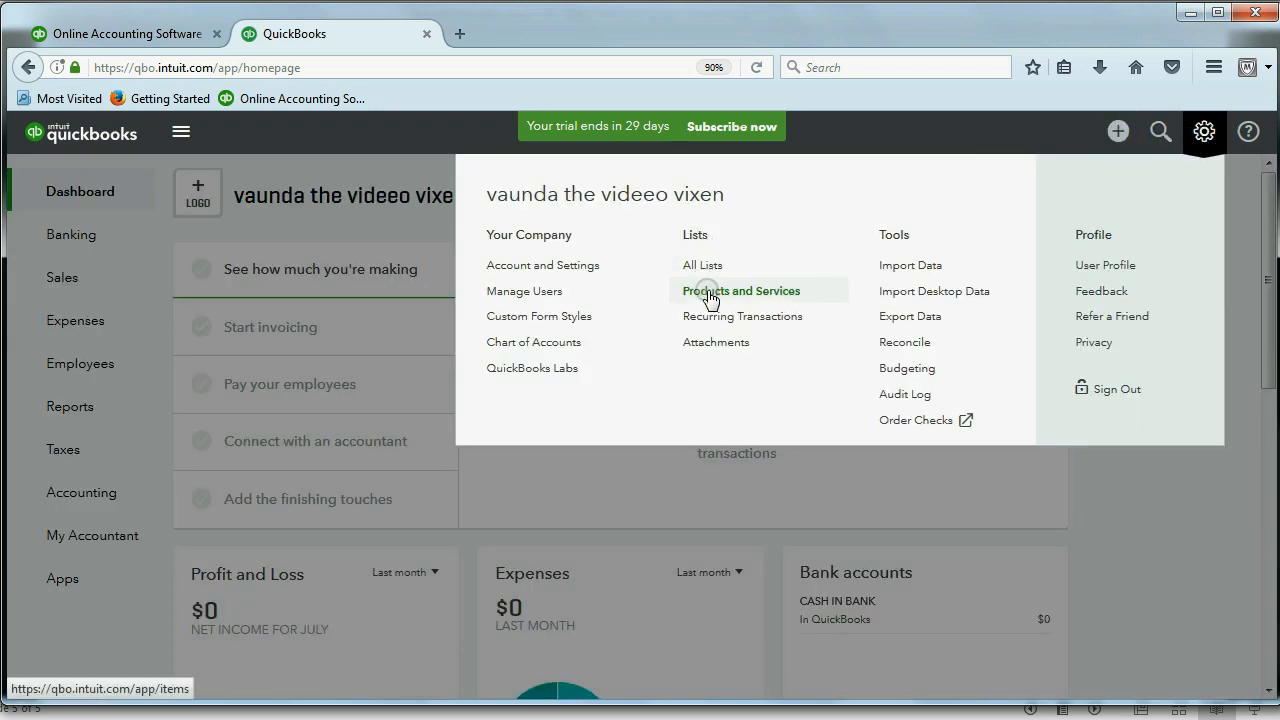
pyautogui.click(740, 290)
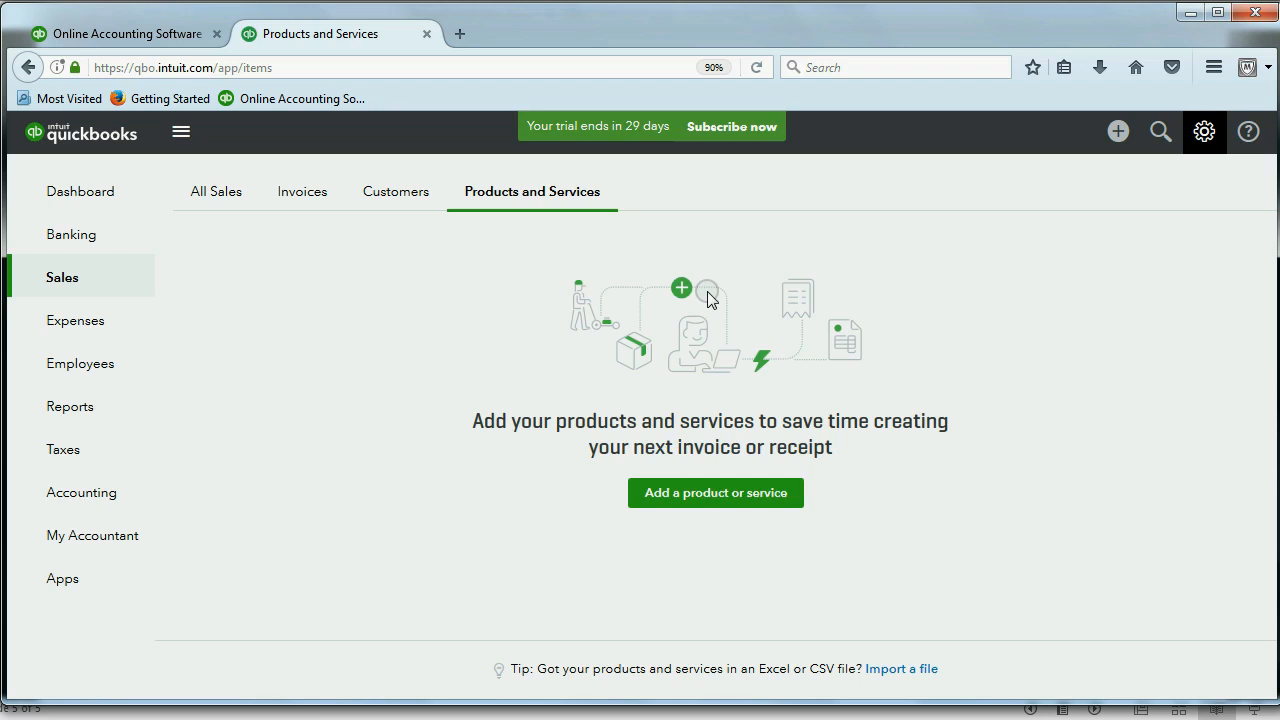
pyautogui.moveTo(612, 316)
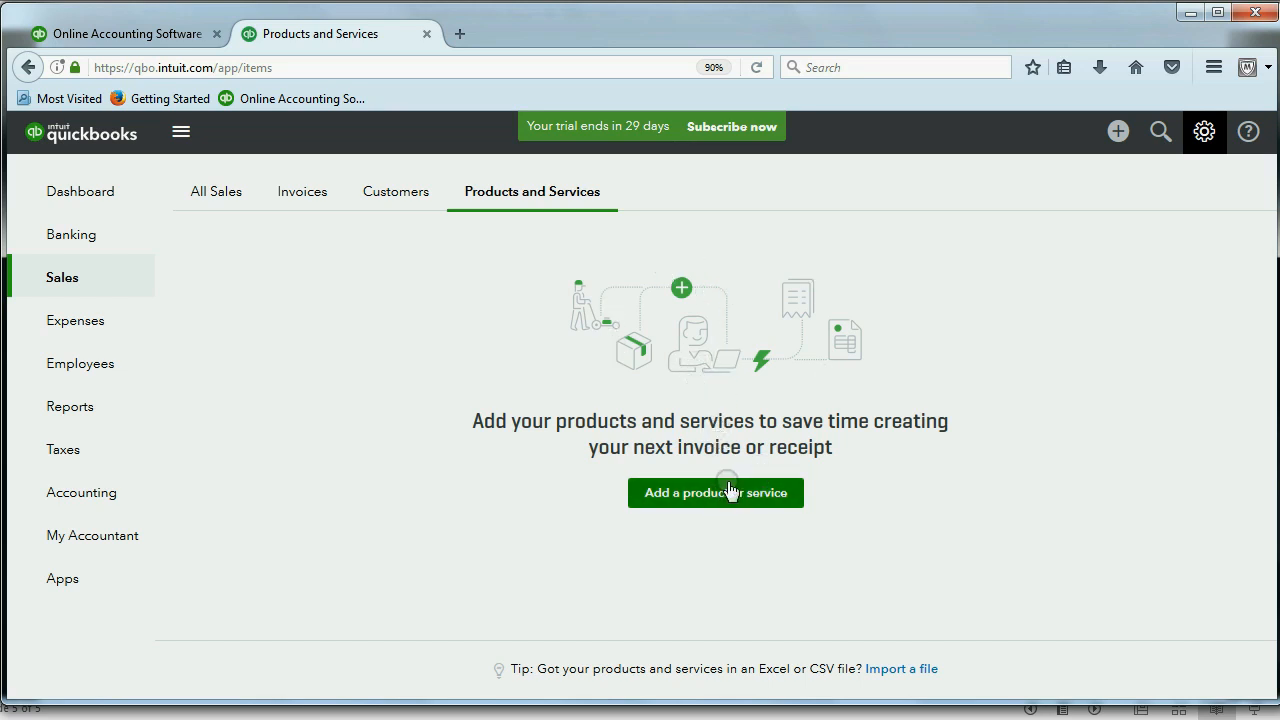
pyautogui.click(716, 492)
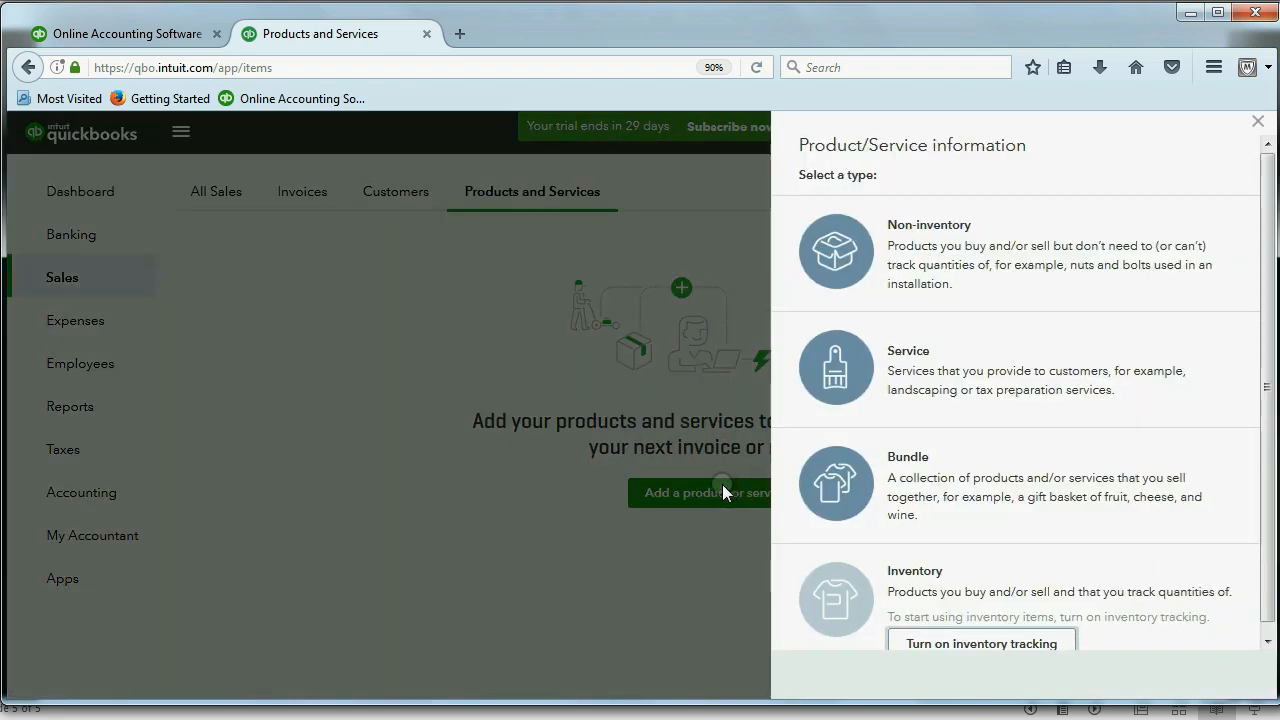
pyautogui.moveTo(836, 368)
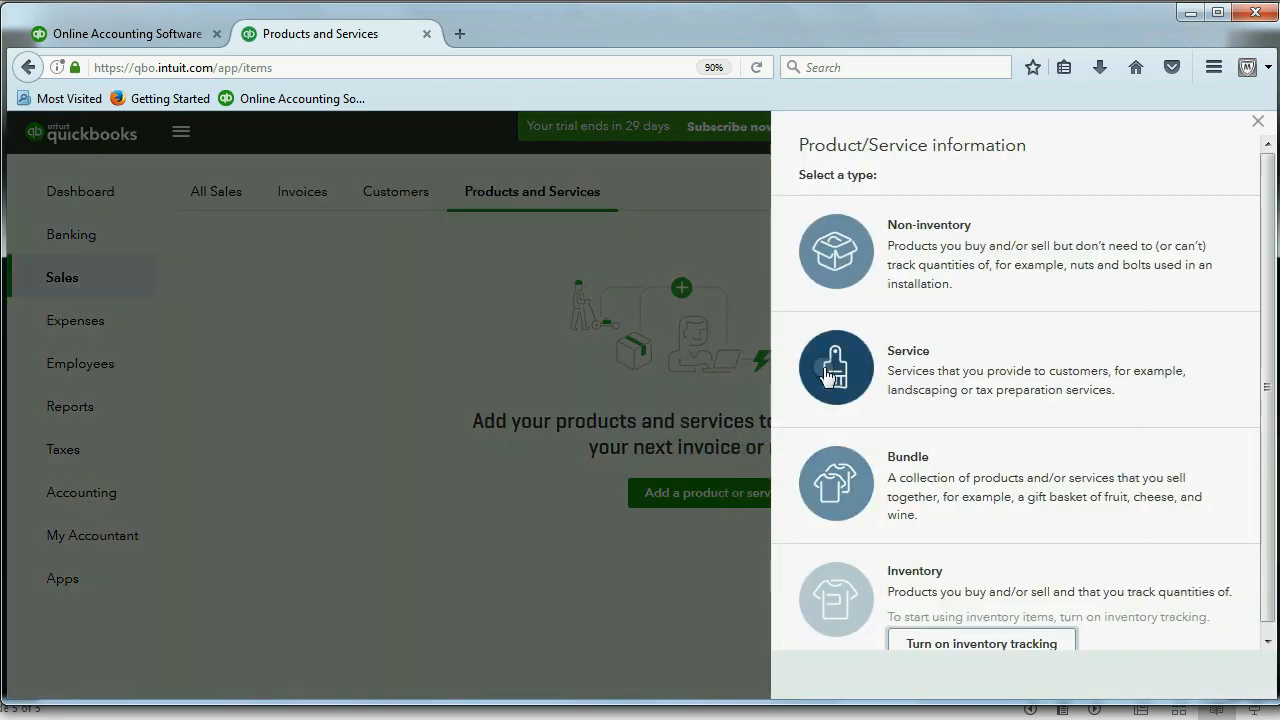
# - Create a Service item named 'video' with a price of 300
pyautogui.click(836, 368)
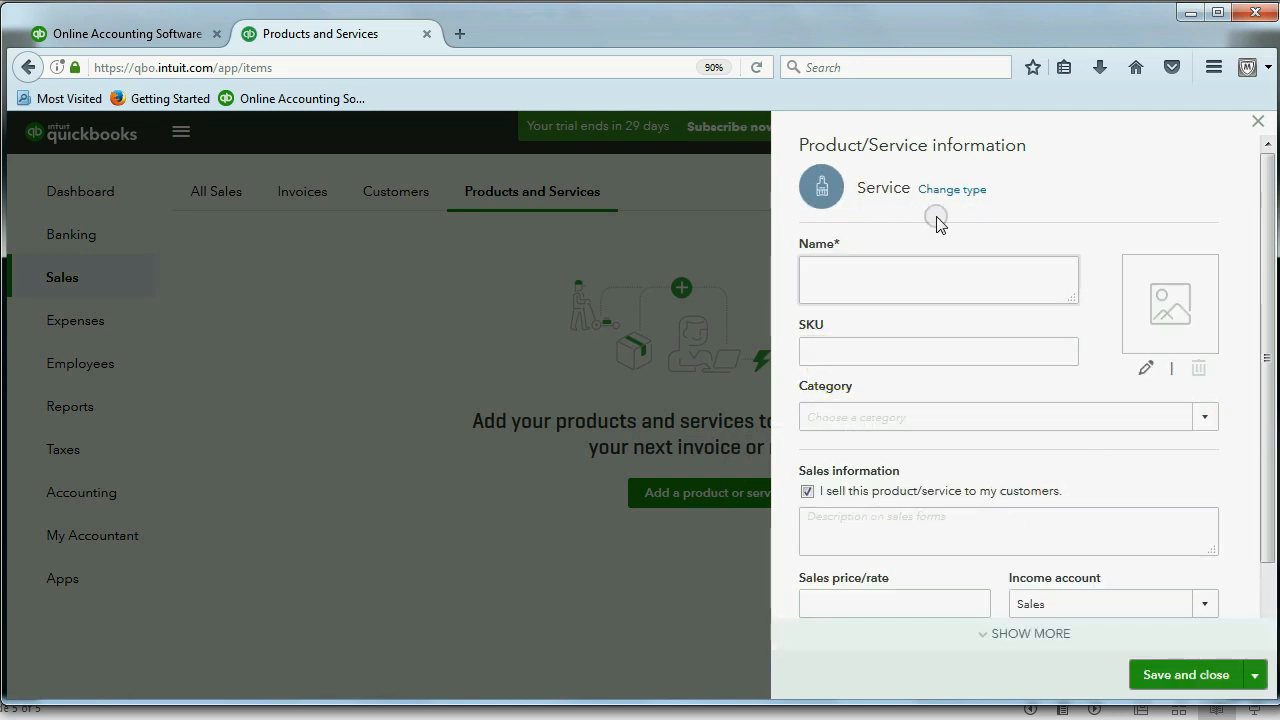
pyautogui.moveTo(1020, 436)
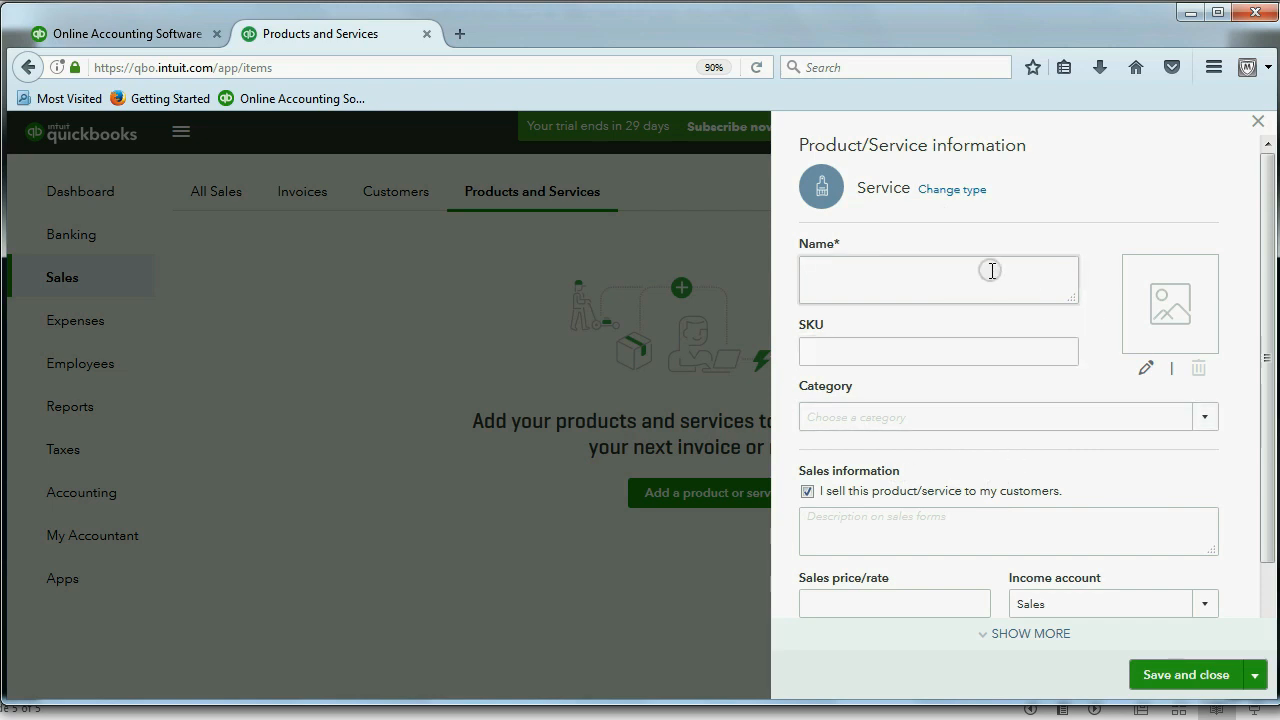
pyautogui.moveTo(1040, 388)
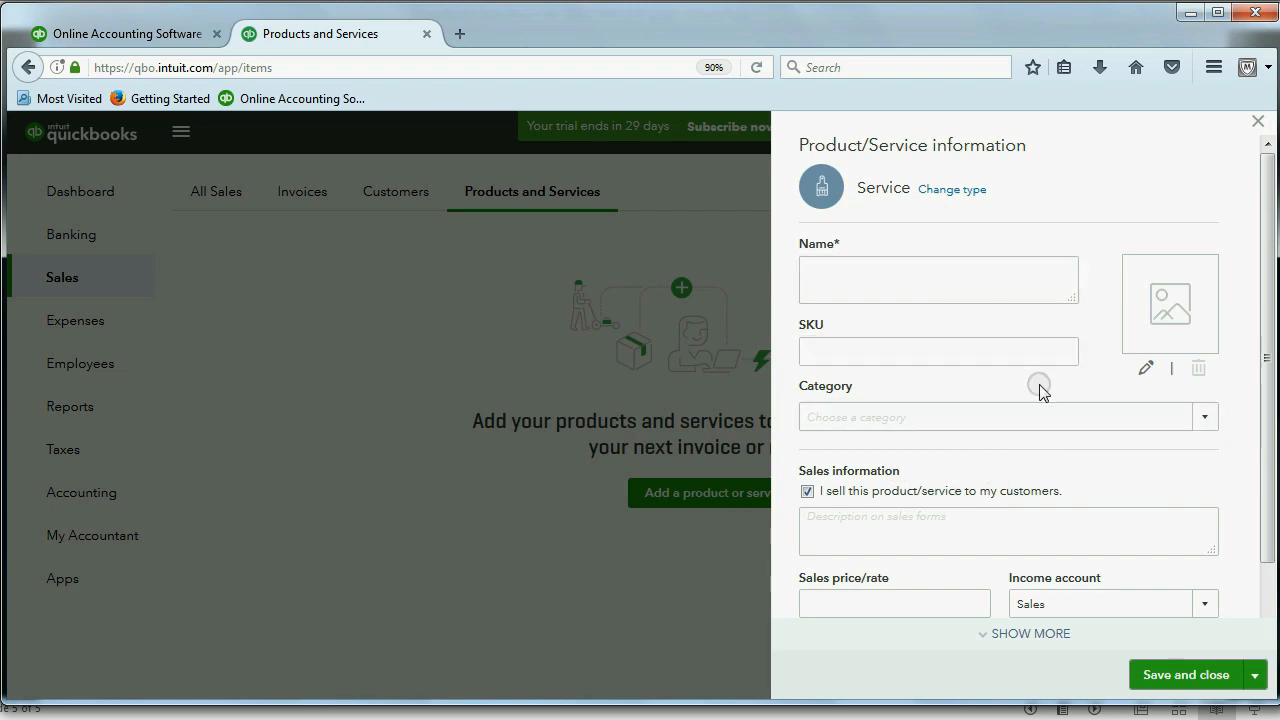
pyautogui.write('v')
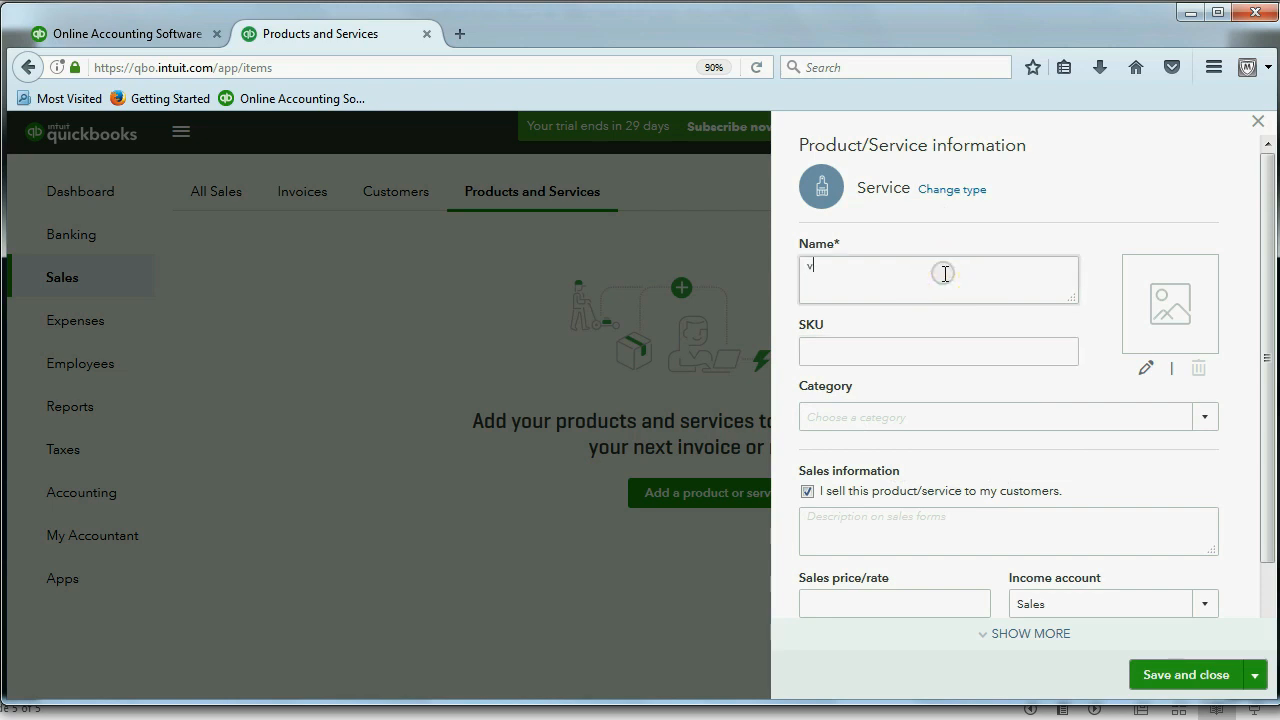
pyautogui.write('ideo')
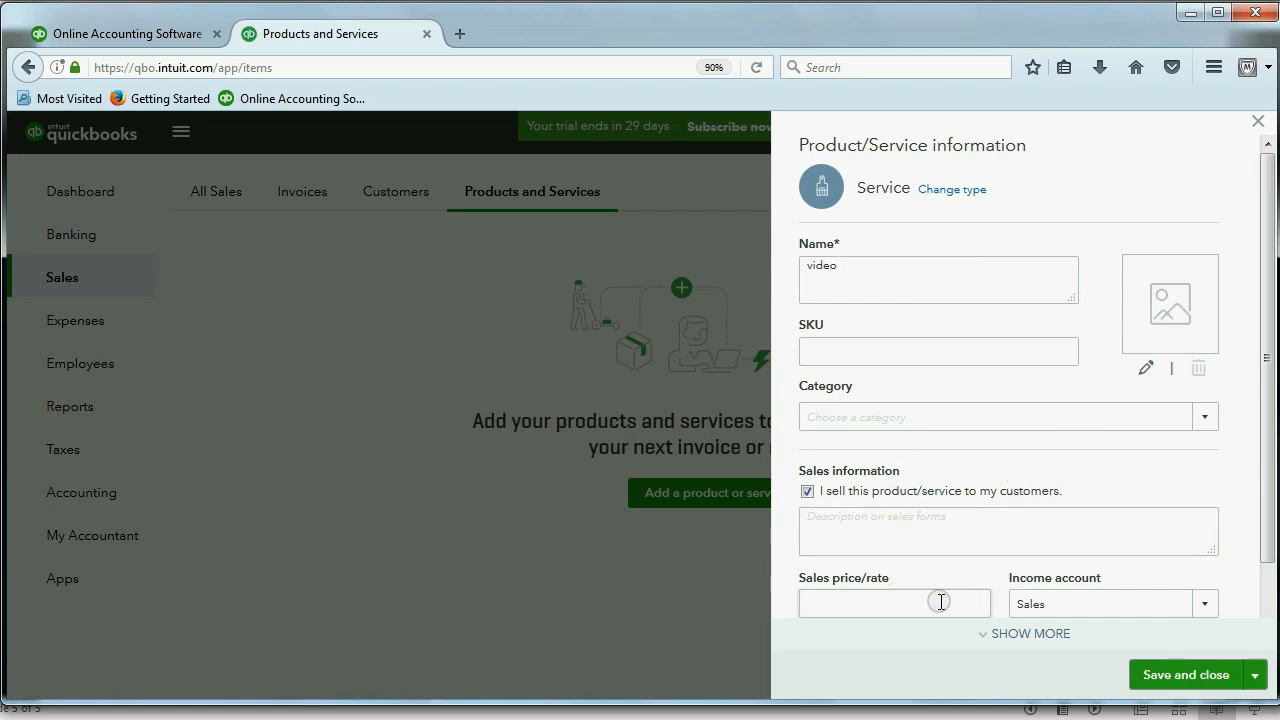
pyautogui.write('300')
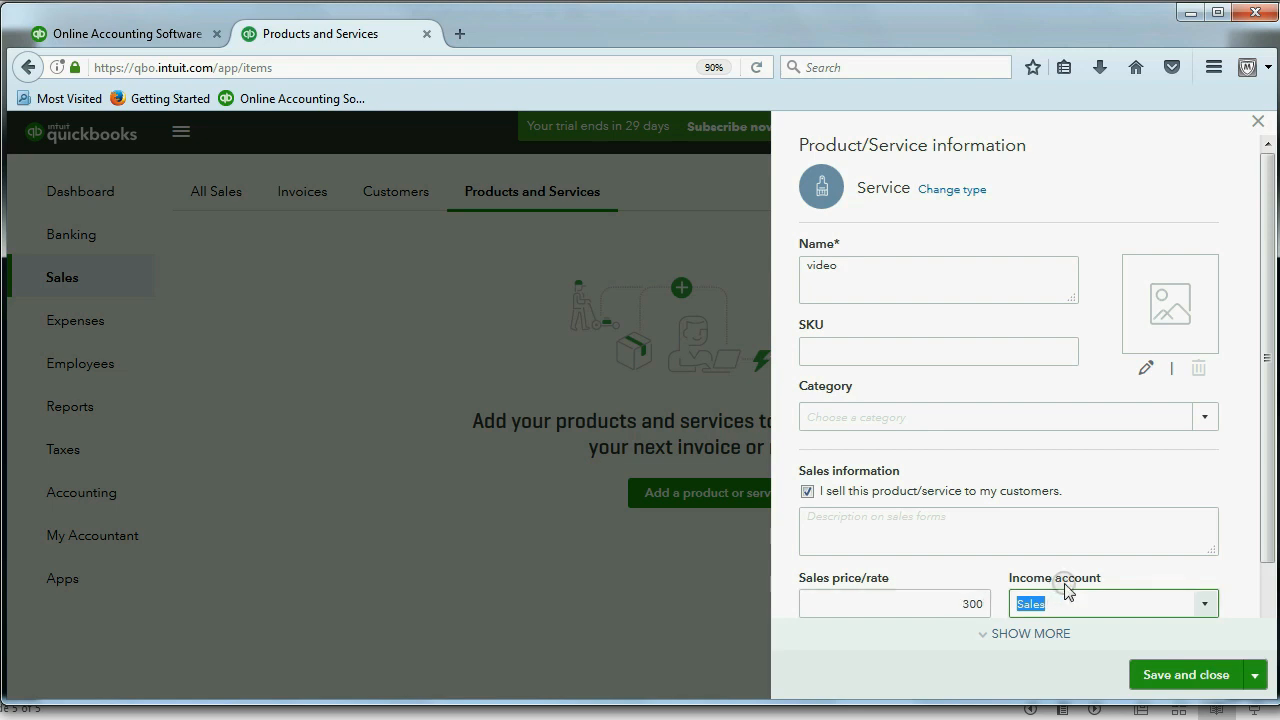
# - Assign VIDEO INCOME as the video service's income account
pyautogui.click(1204, 604)
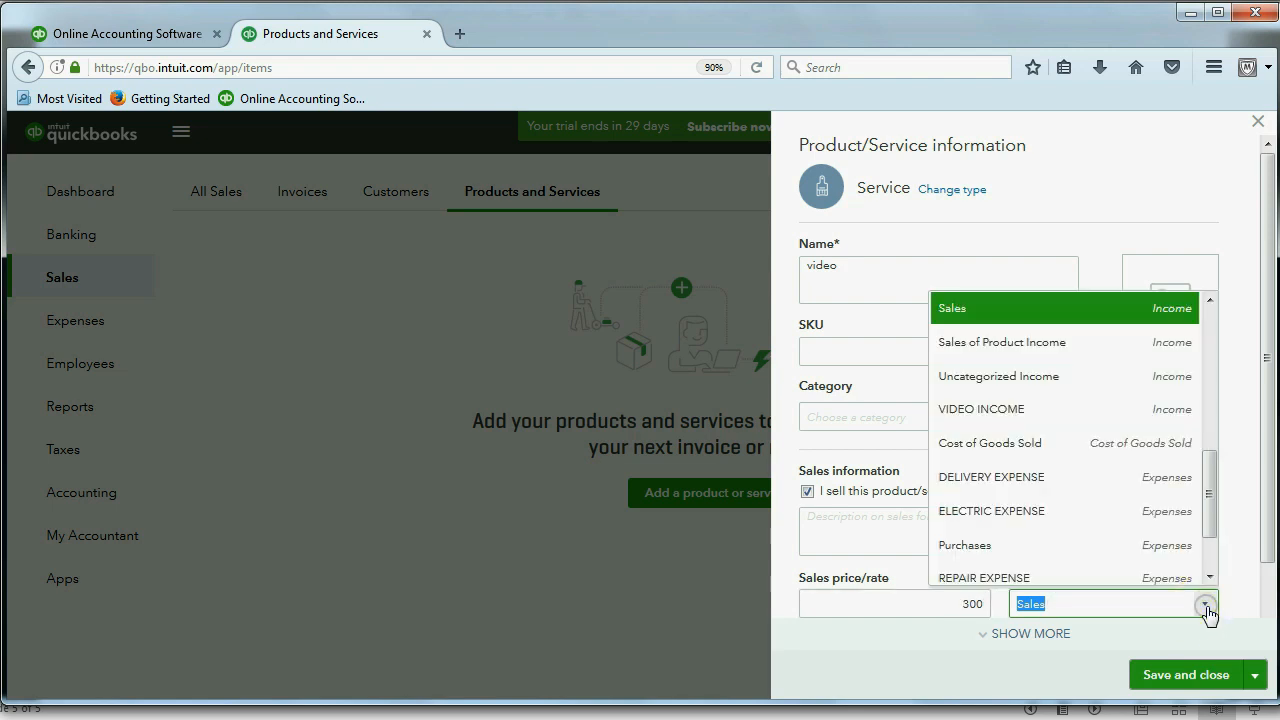
pyautogui.scroll(-3)
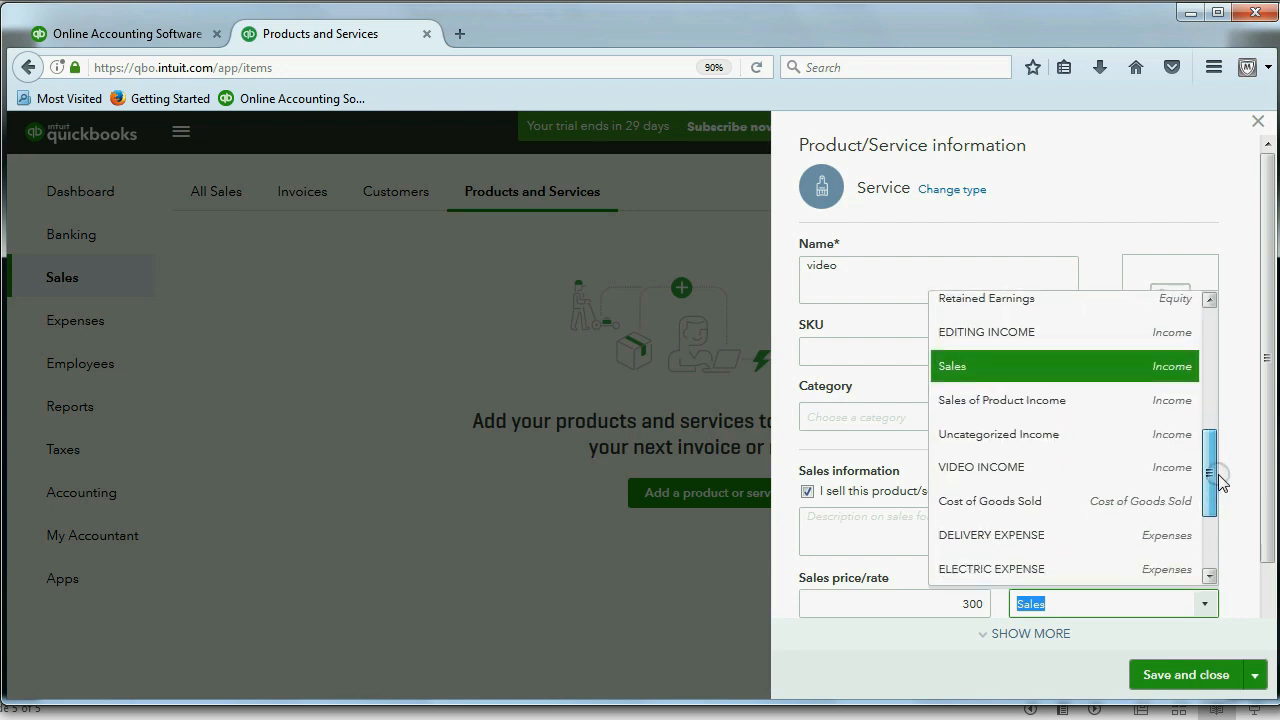
pyautogui.scroll(-3)
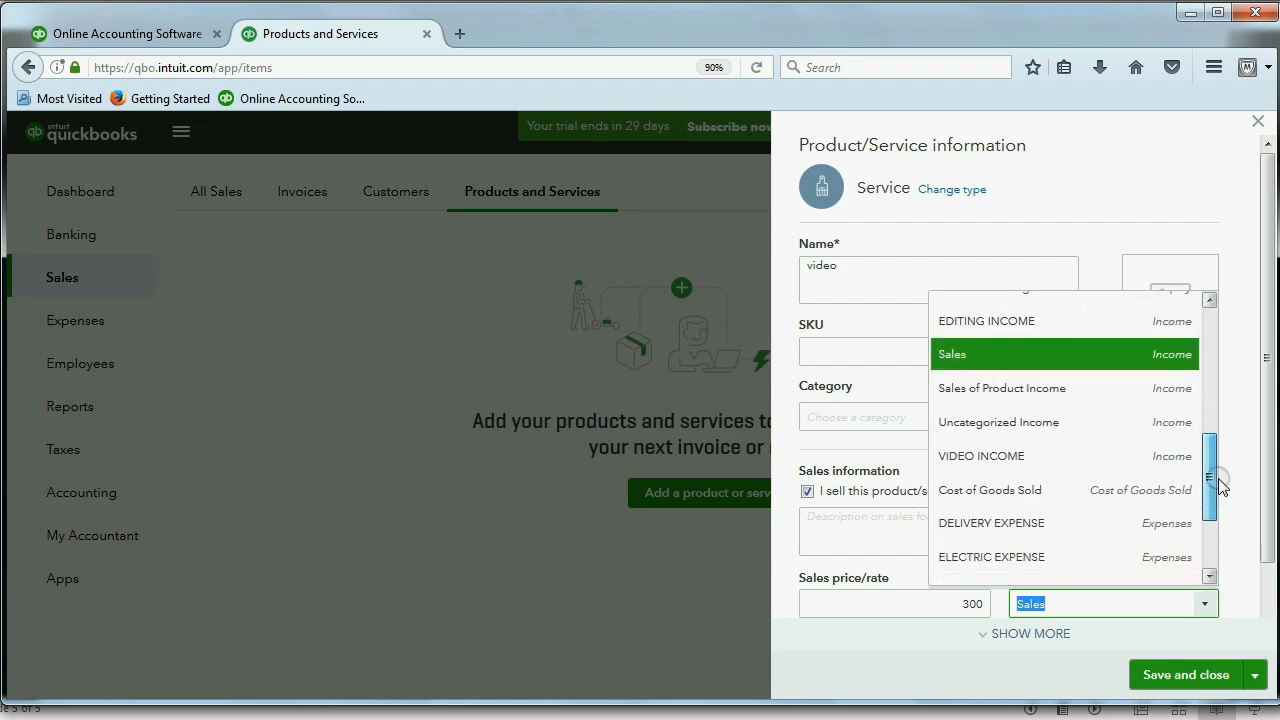
pyautogui.click(980, 456)
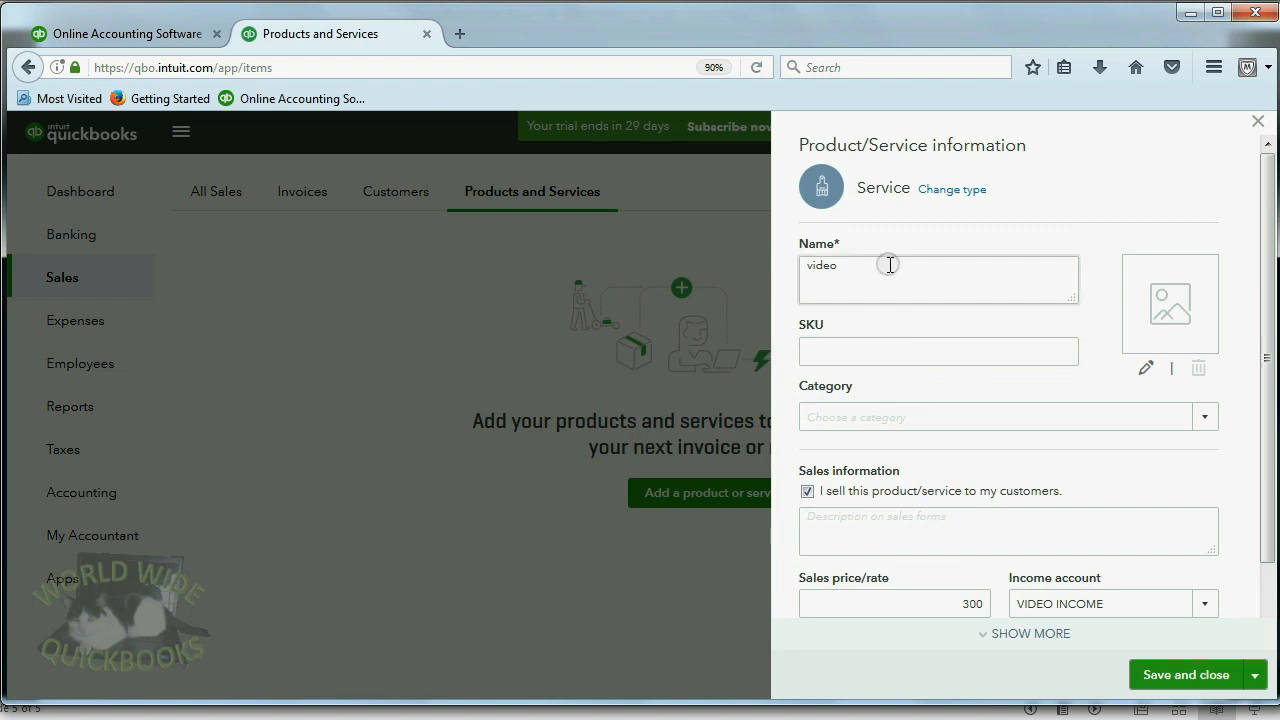
pyautogui.moveTo(1104, 608)
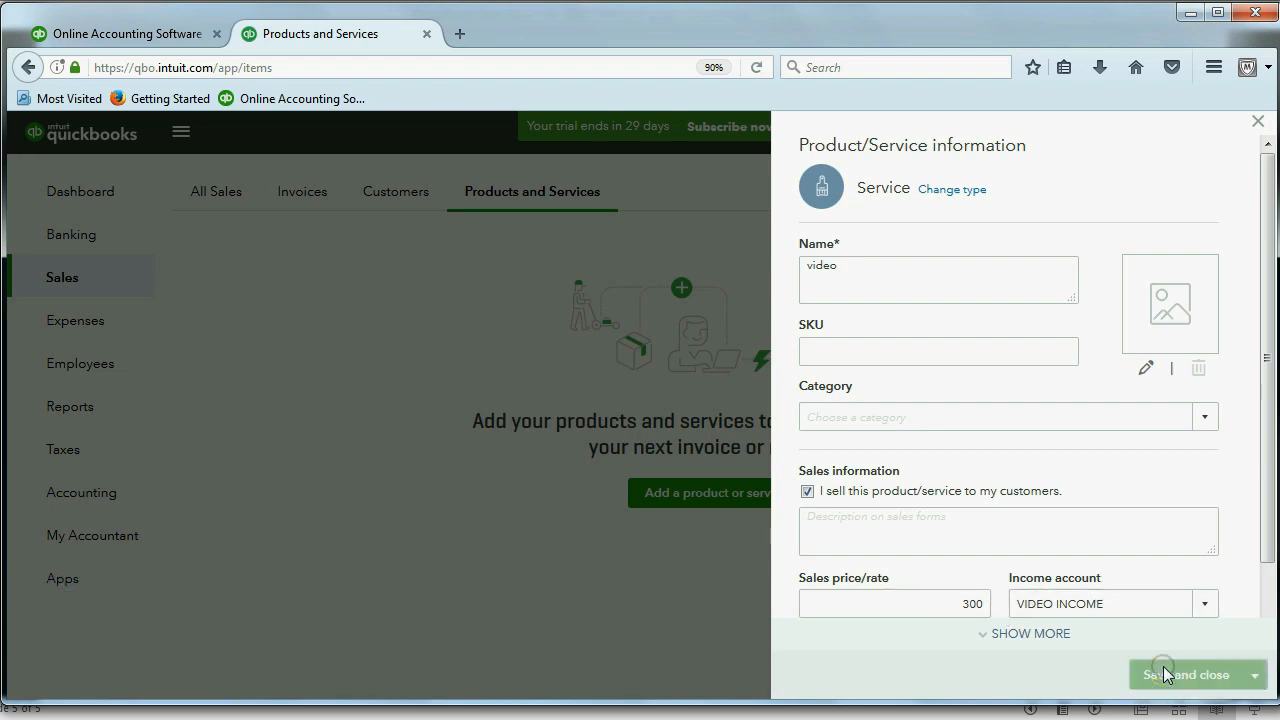
# - Save the video service so it lists at 300 alongside Hours and Sales
pyautogui.click(1188, 674)
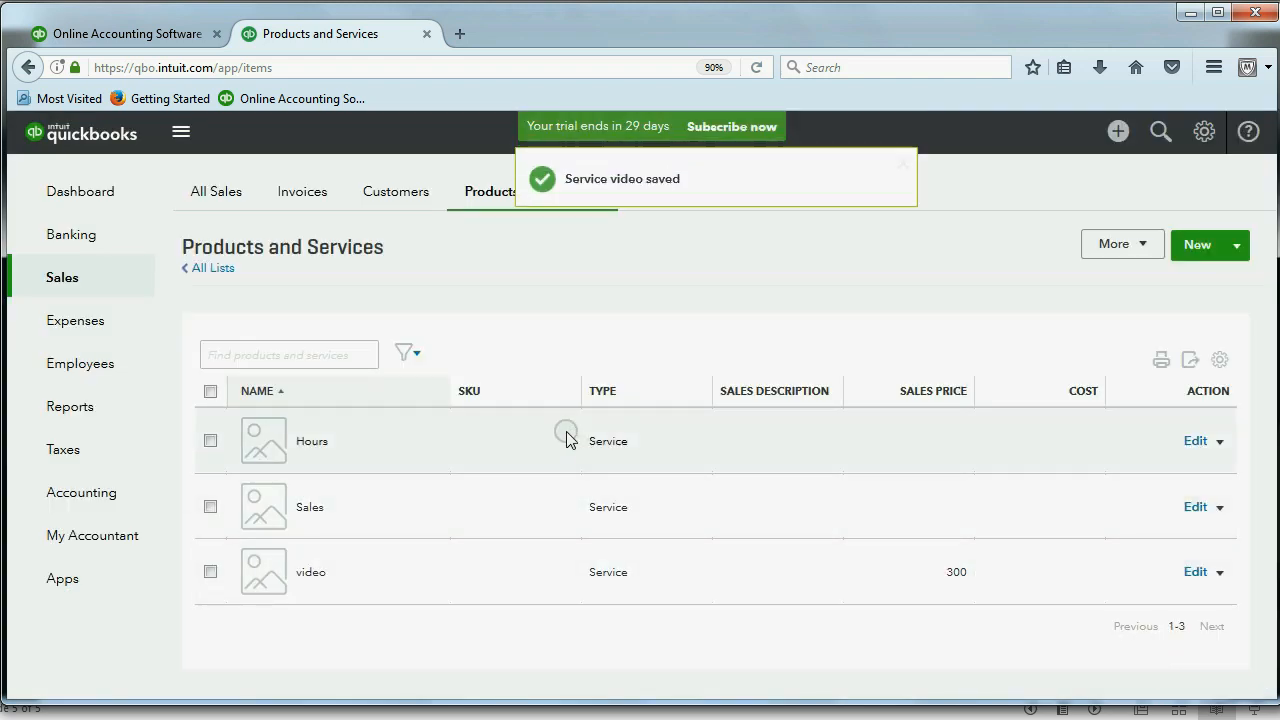
pyautogui.moveTo(546, 586)
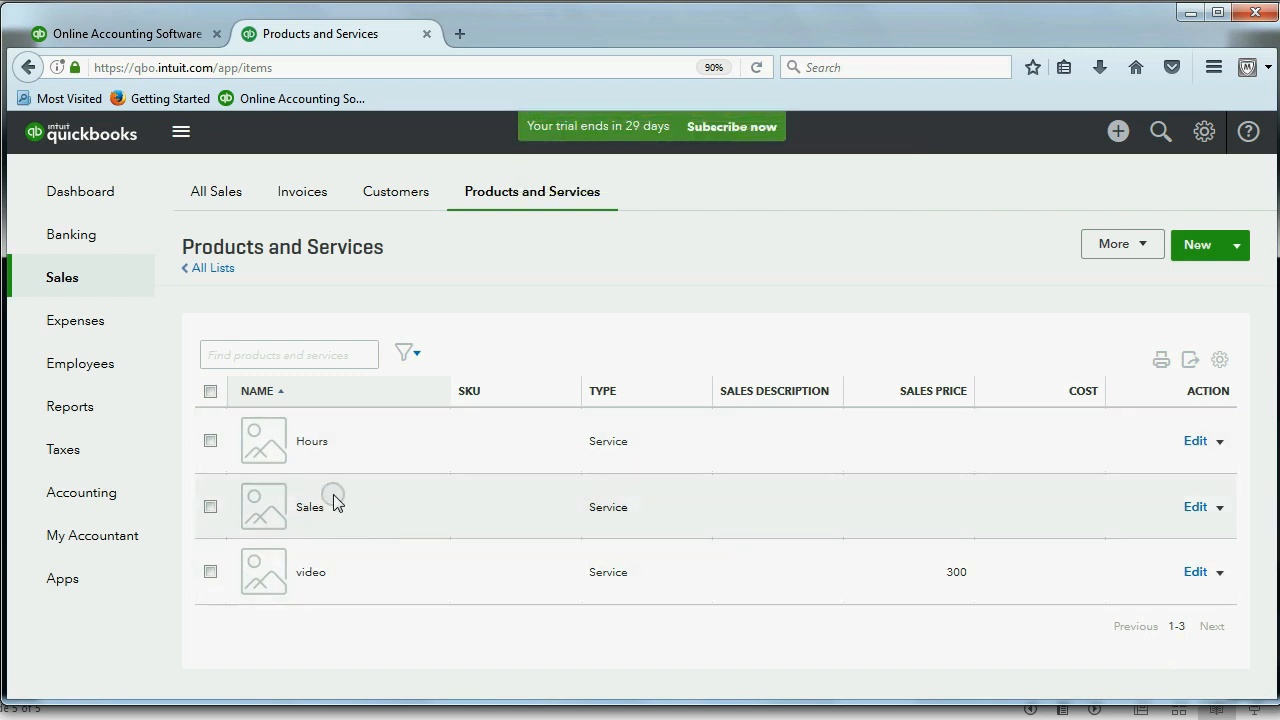
pyautogui.moveTo(268, 492)
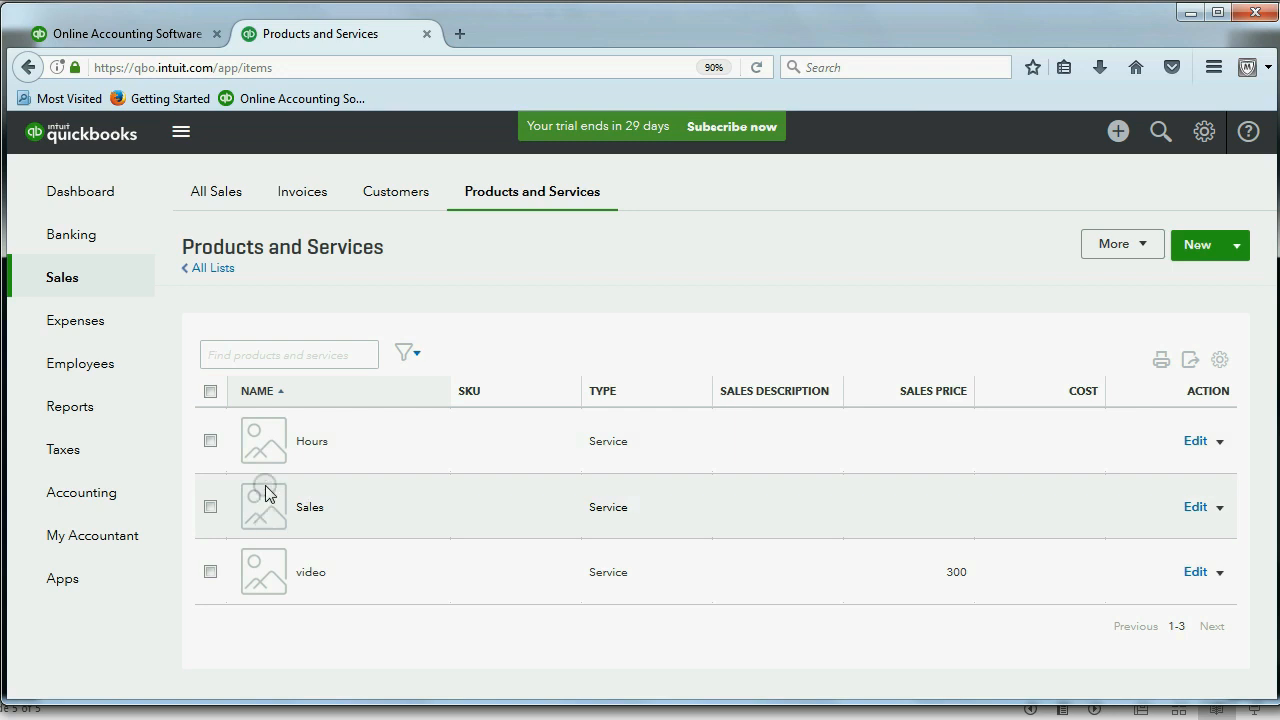
pyautogui.moveTo(284, 448)
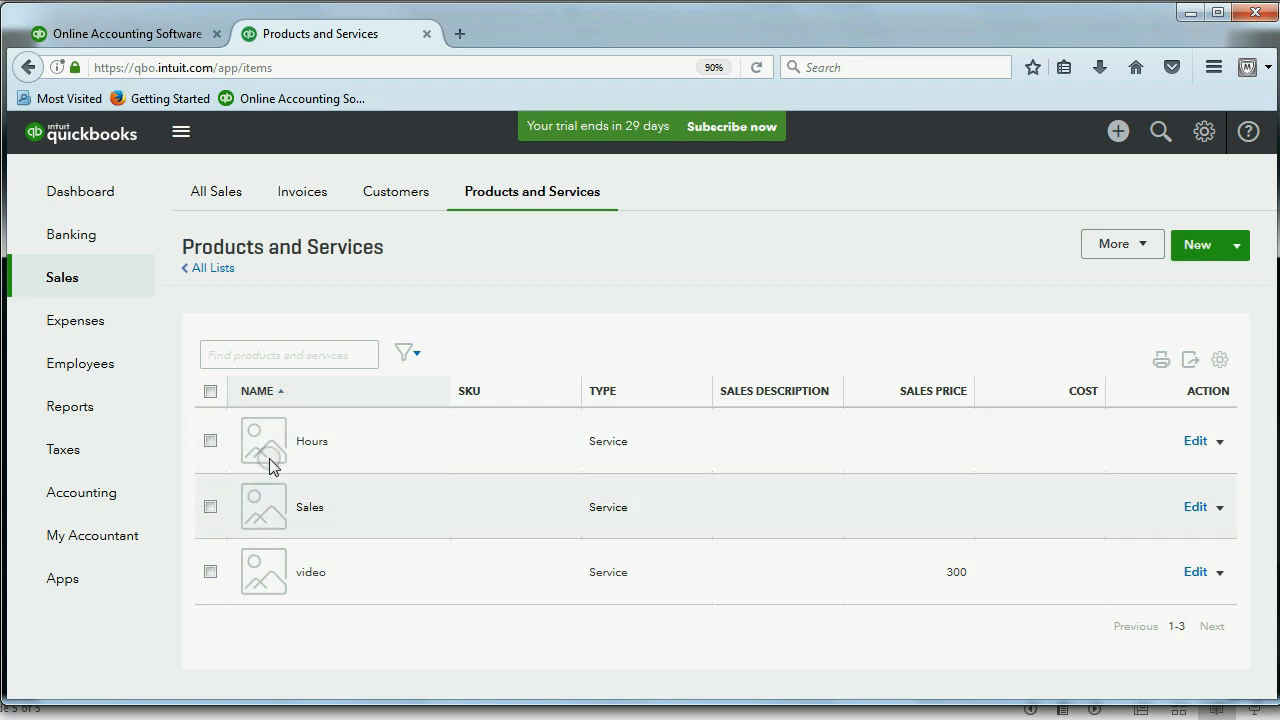
pyautogui.moveTo(270, 488)
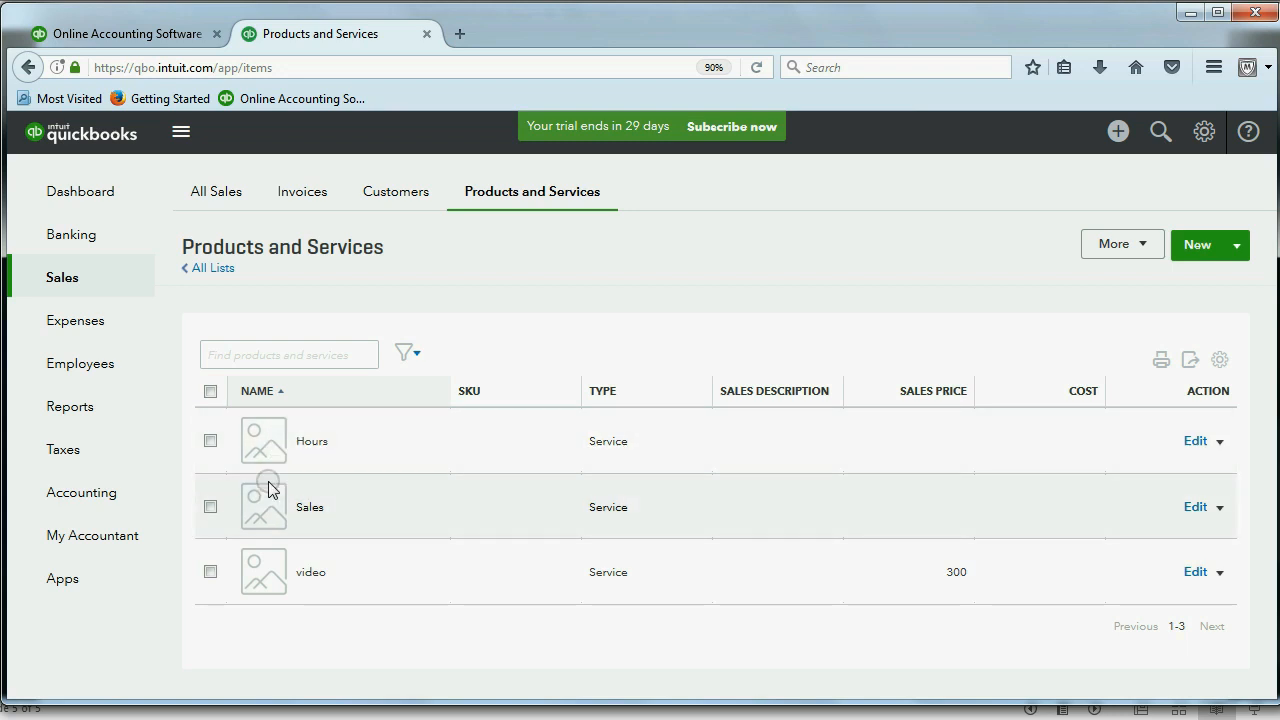
pyautogui.moveTo(276, 492)
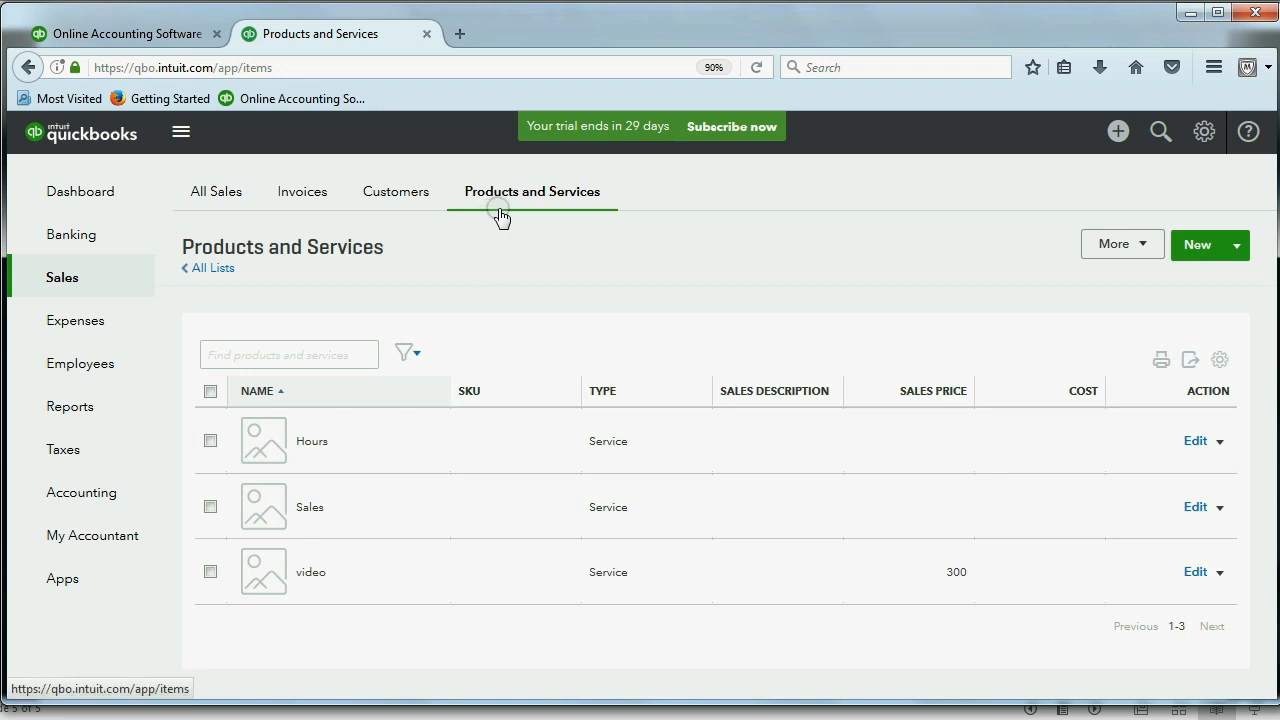
# - Create a new Service item named 'EDITING' priced at 140
pyautogui.click(1196, 244)
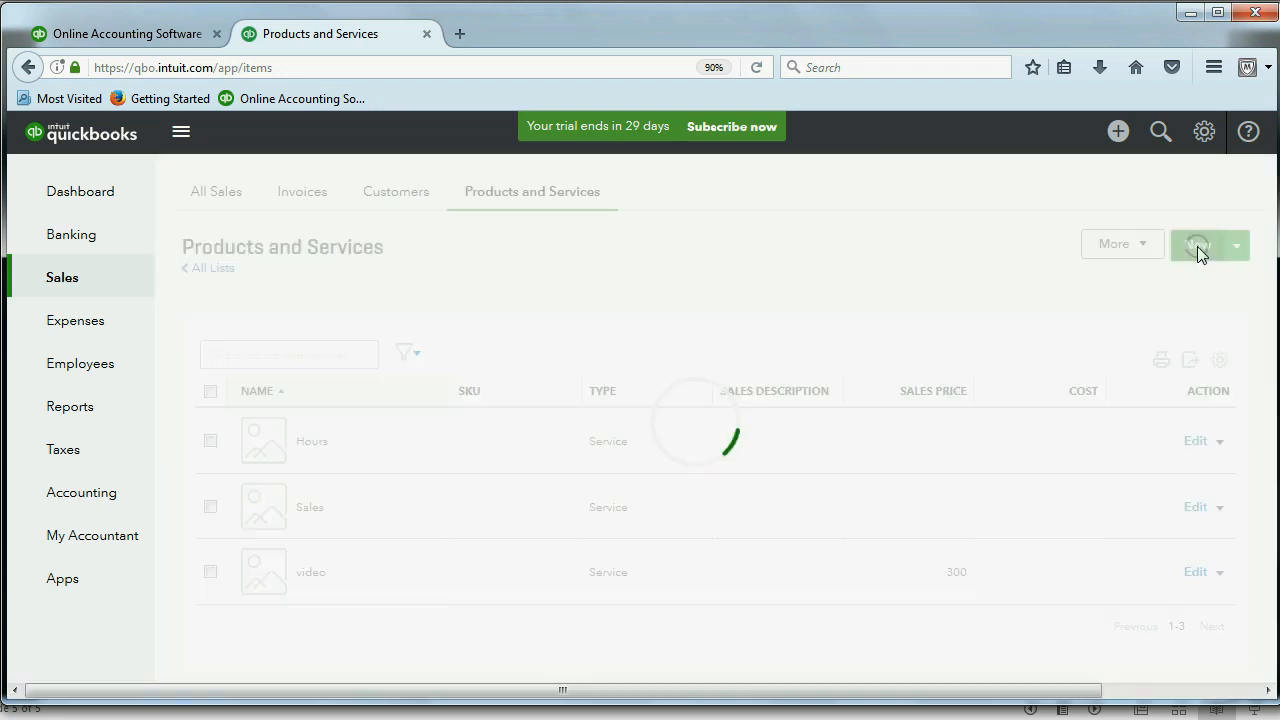
pyautogui.click(1196, 244)
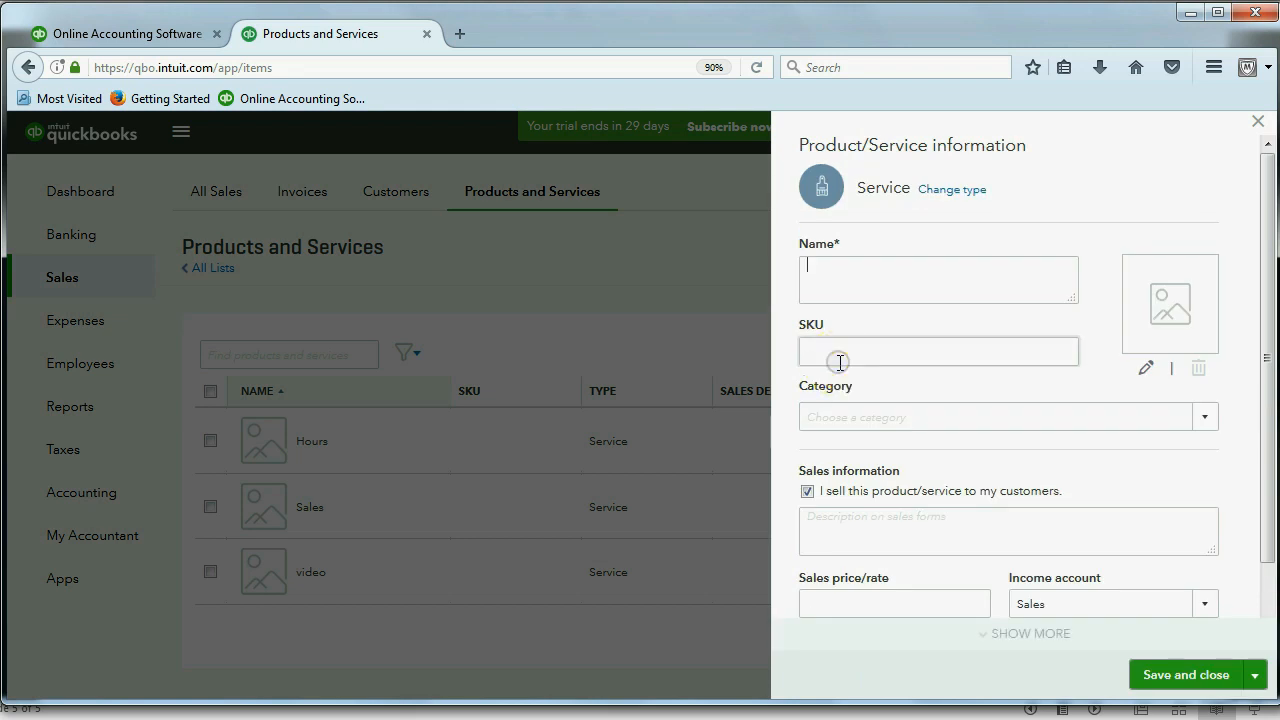
pyautogui.write('edit')
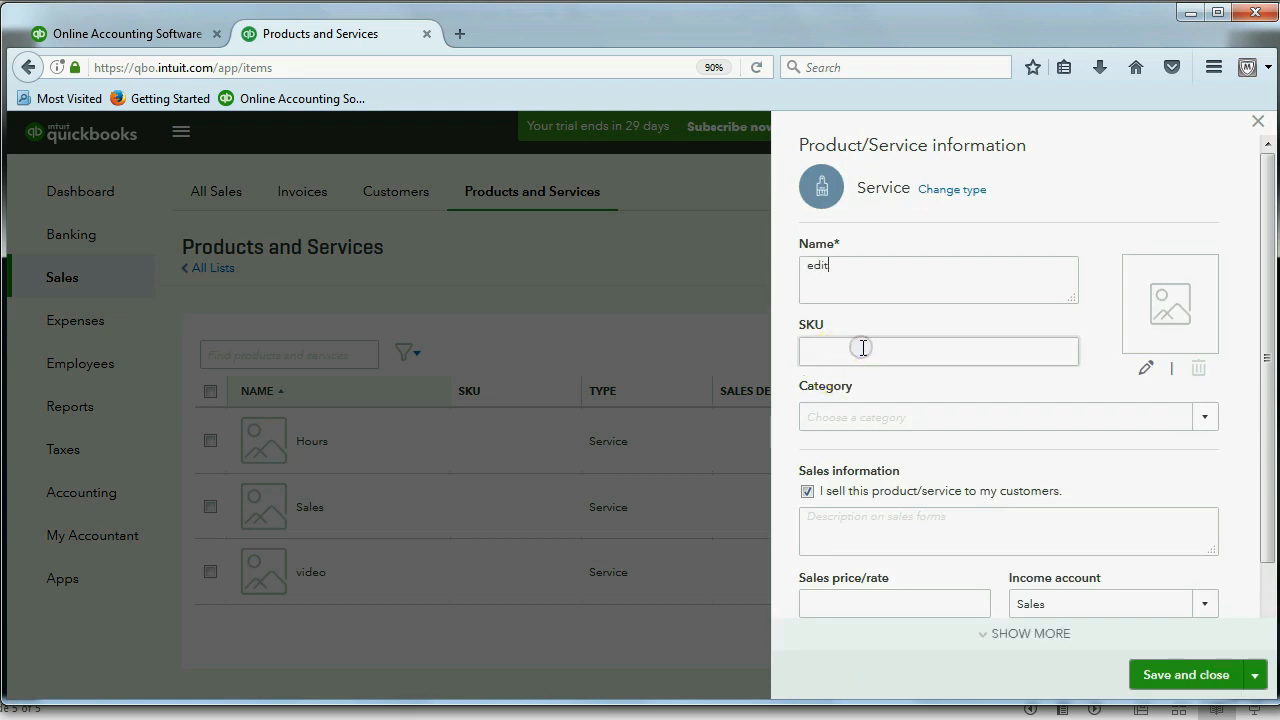
pyautogui.write('ing')
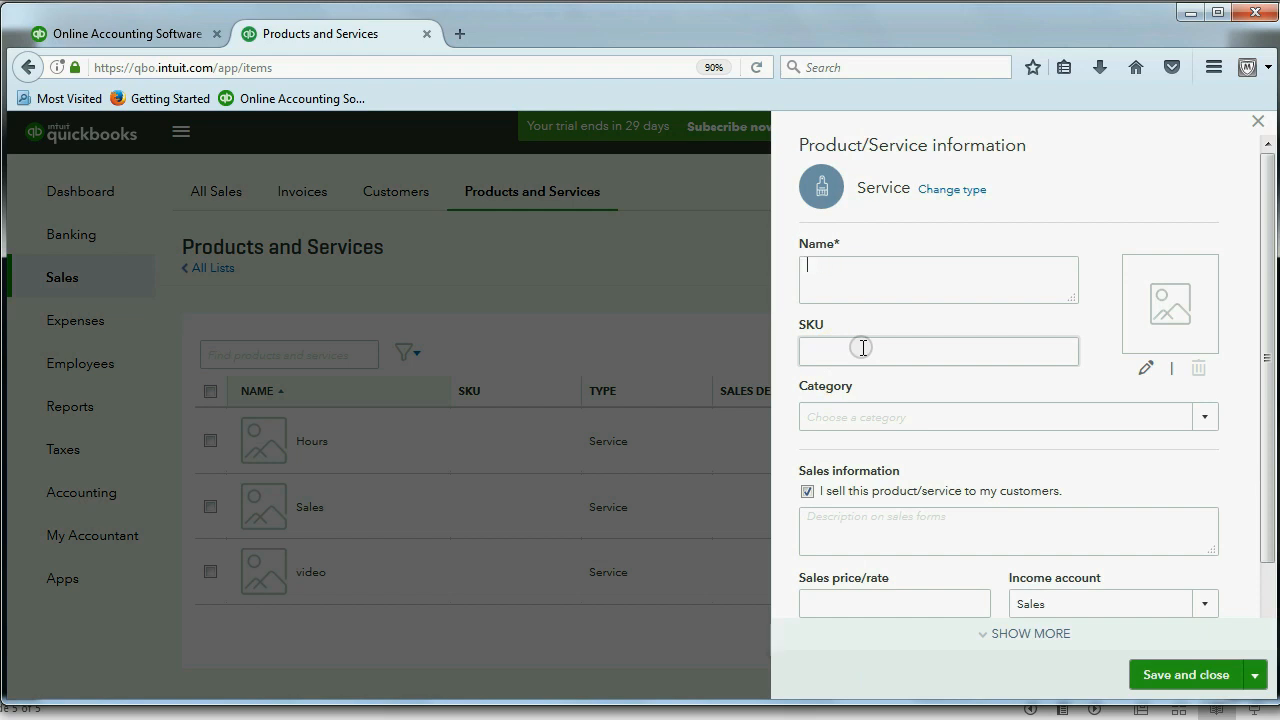
pyautogui.write('EDITING')
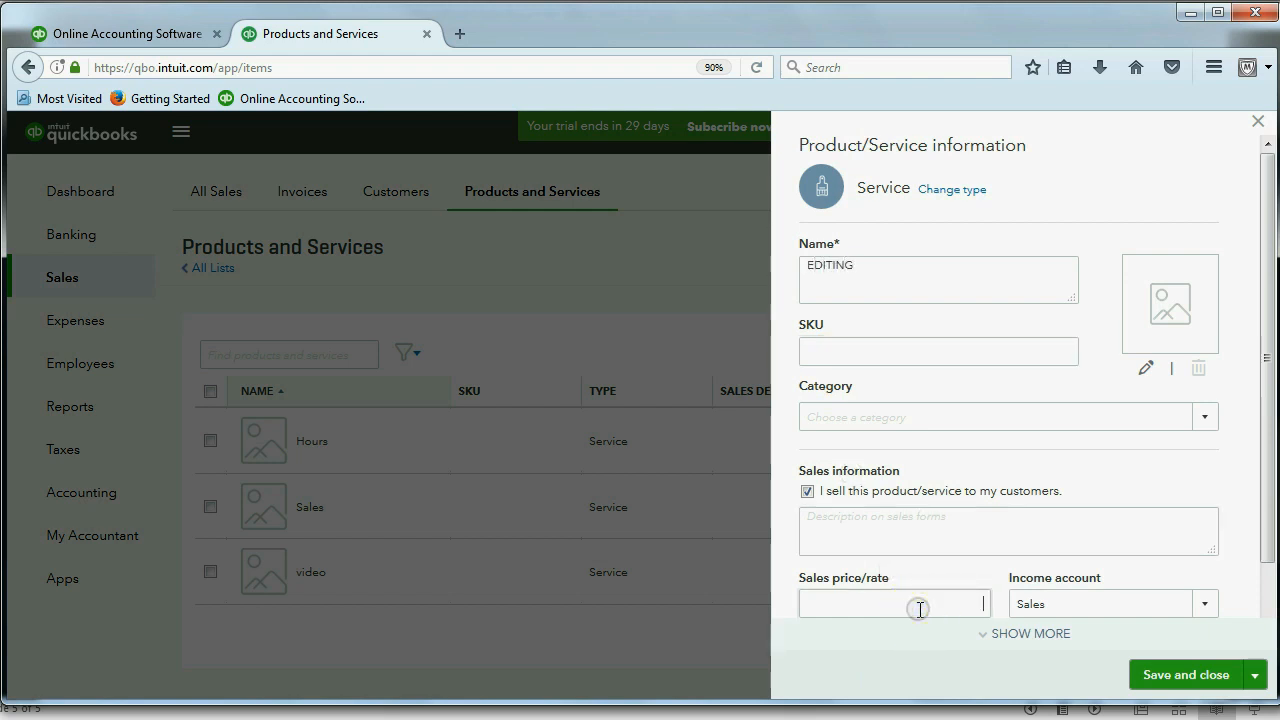
pyautogui.write('140')
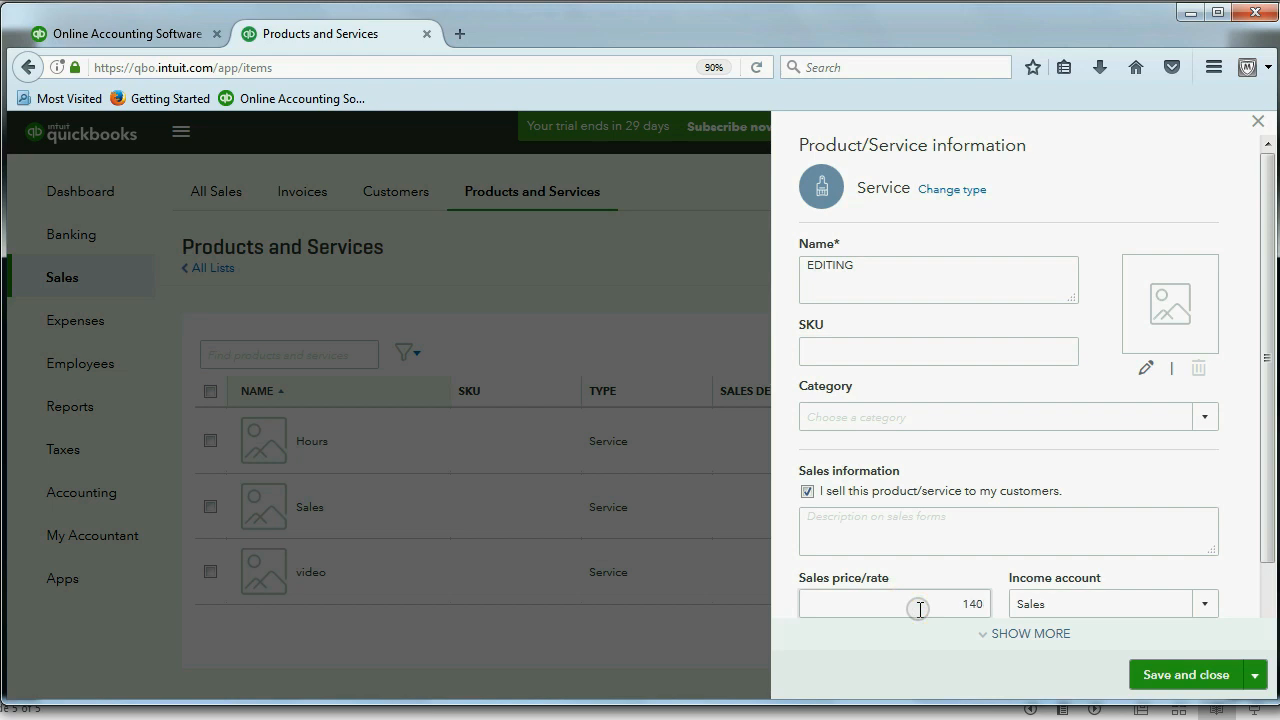
# - Assign EDITING INCOME as its income account and save it to the list
pyautogui.click(1204, 604)
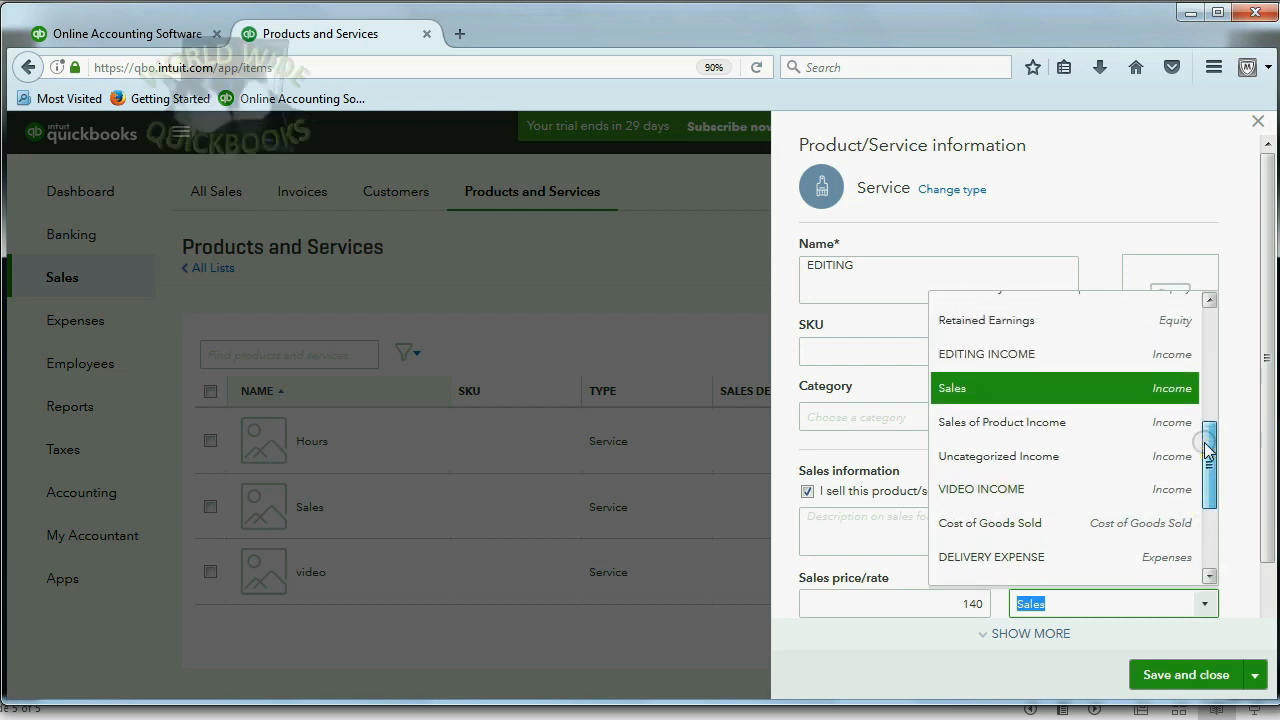
pyautogui.click(986, 352)
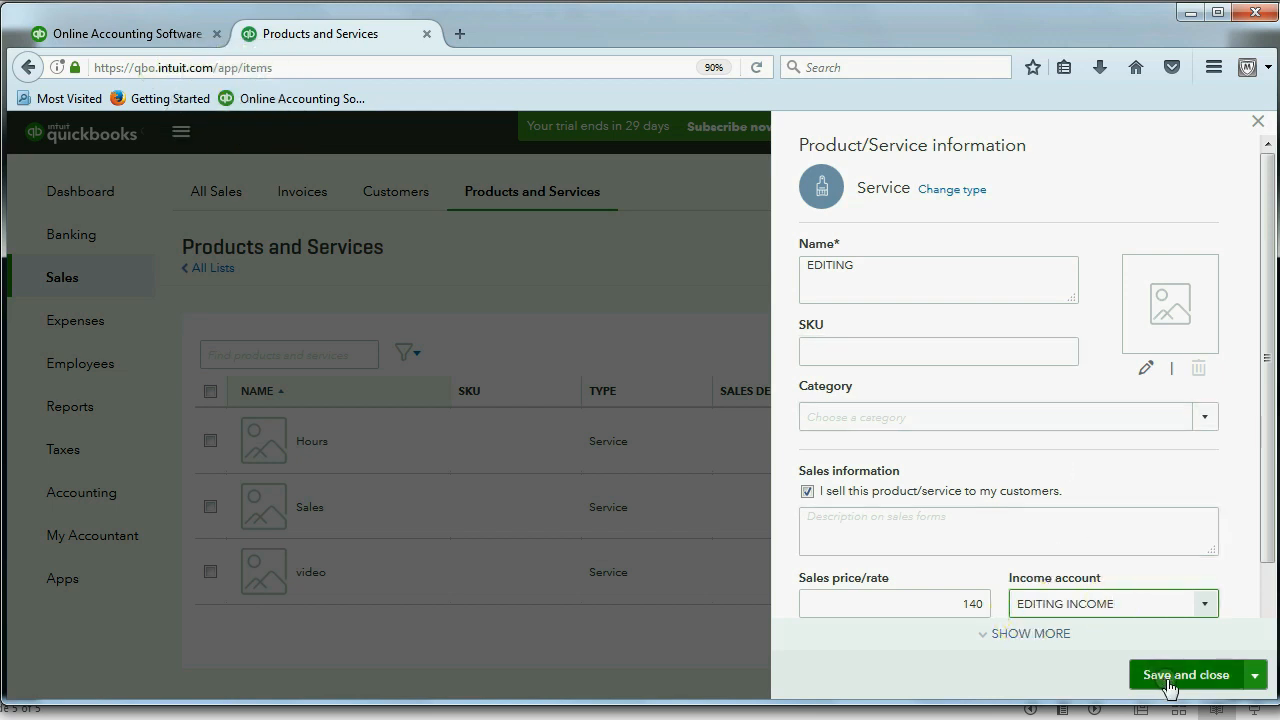
pyautogui.click(1186, 674)
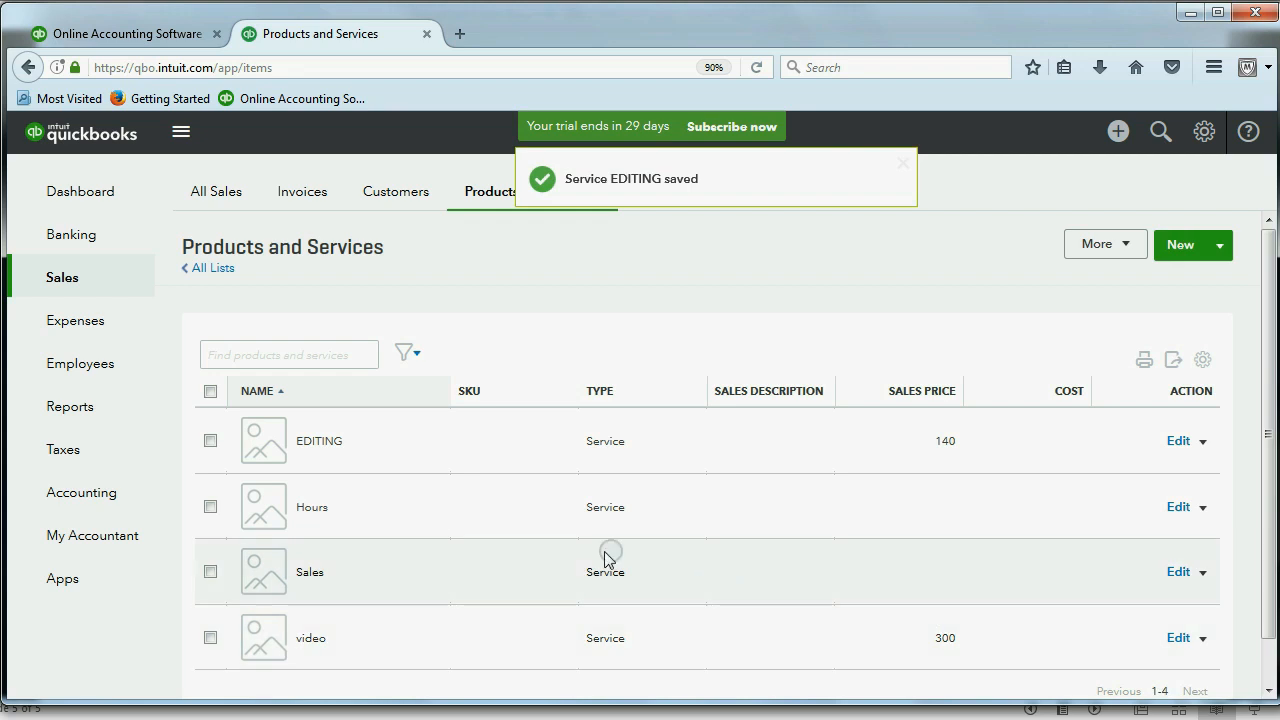